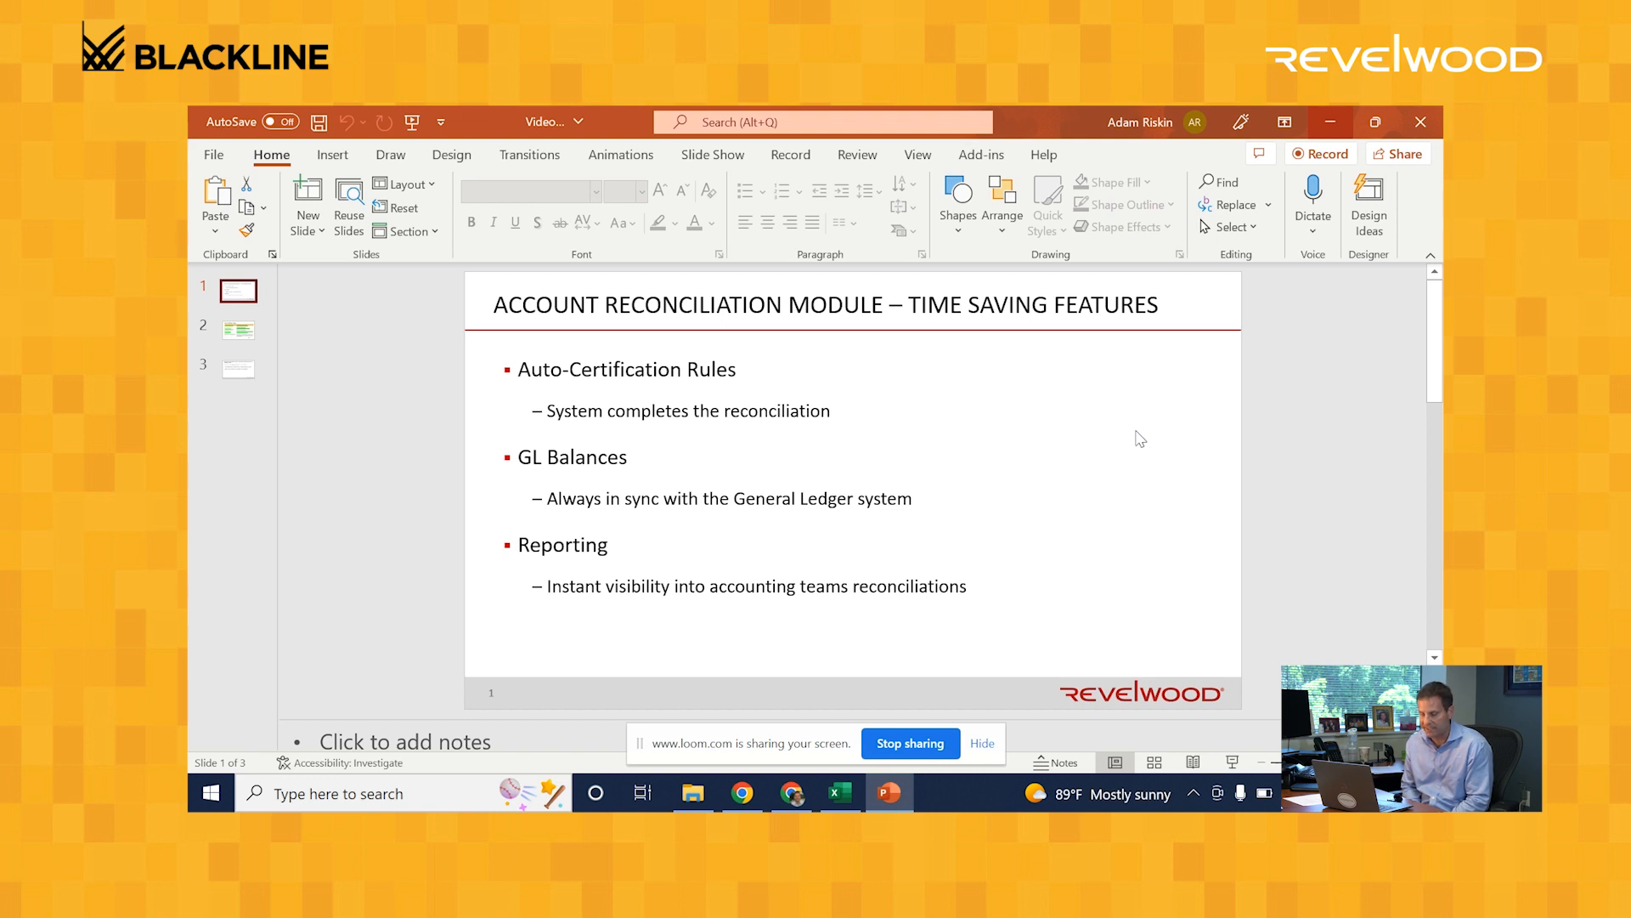
{"action": "mouse_move", "coordinate": [768, 317]}
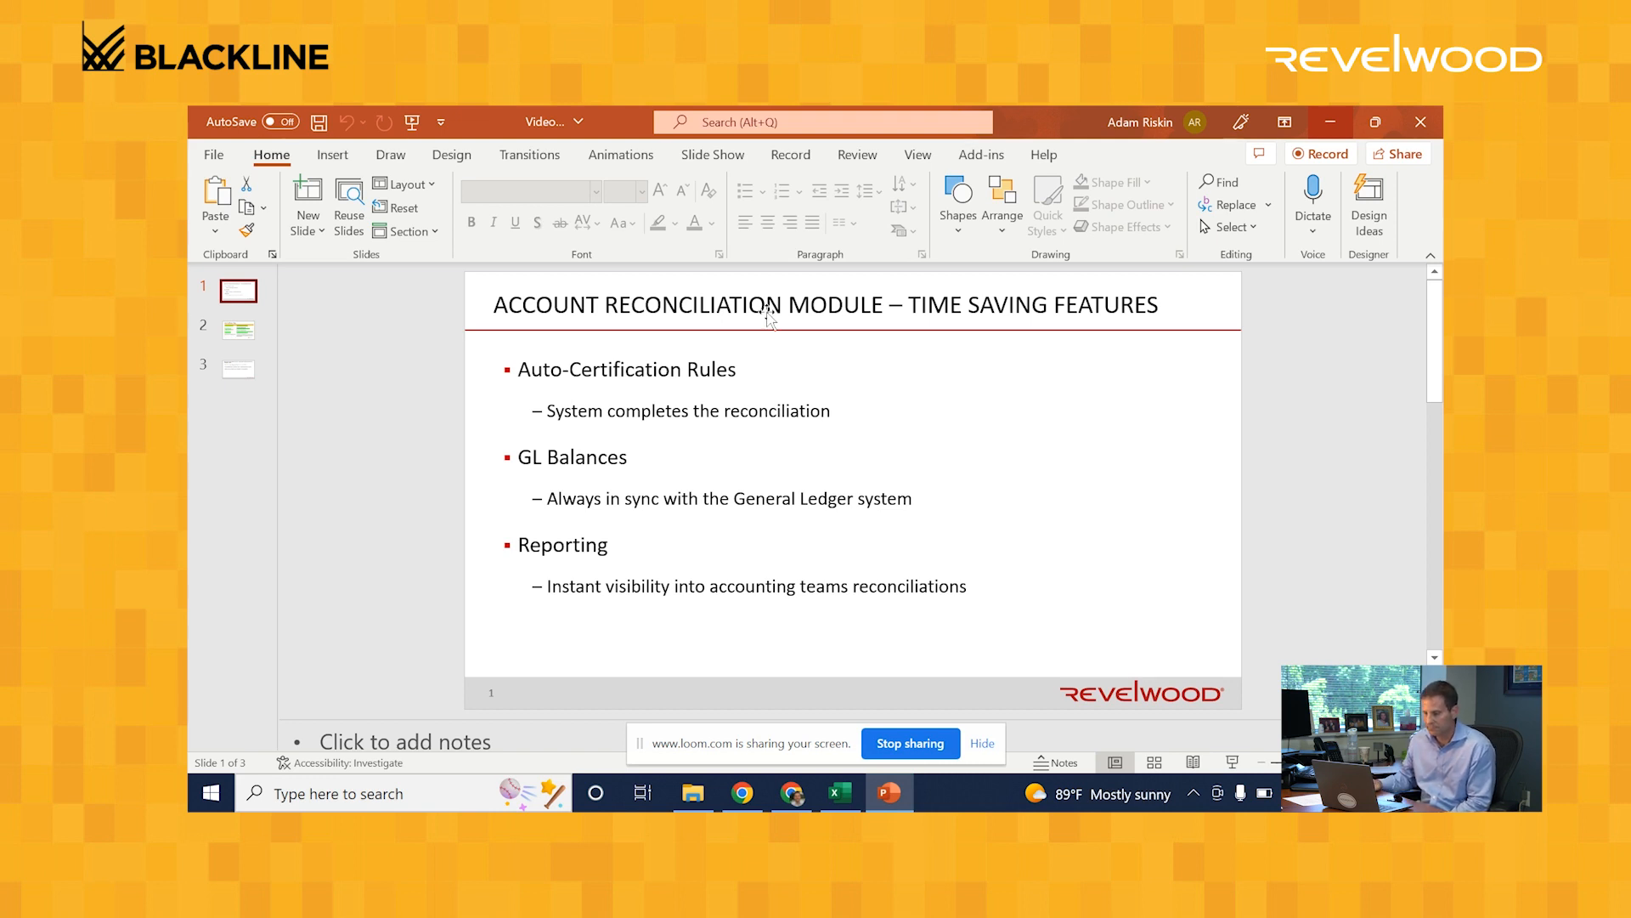
Step: Advance the deck to slide 2, the Auto-Certification Rules table
{"action": "left_click", "coordinate": [237, 328]}
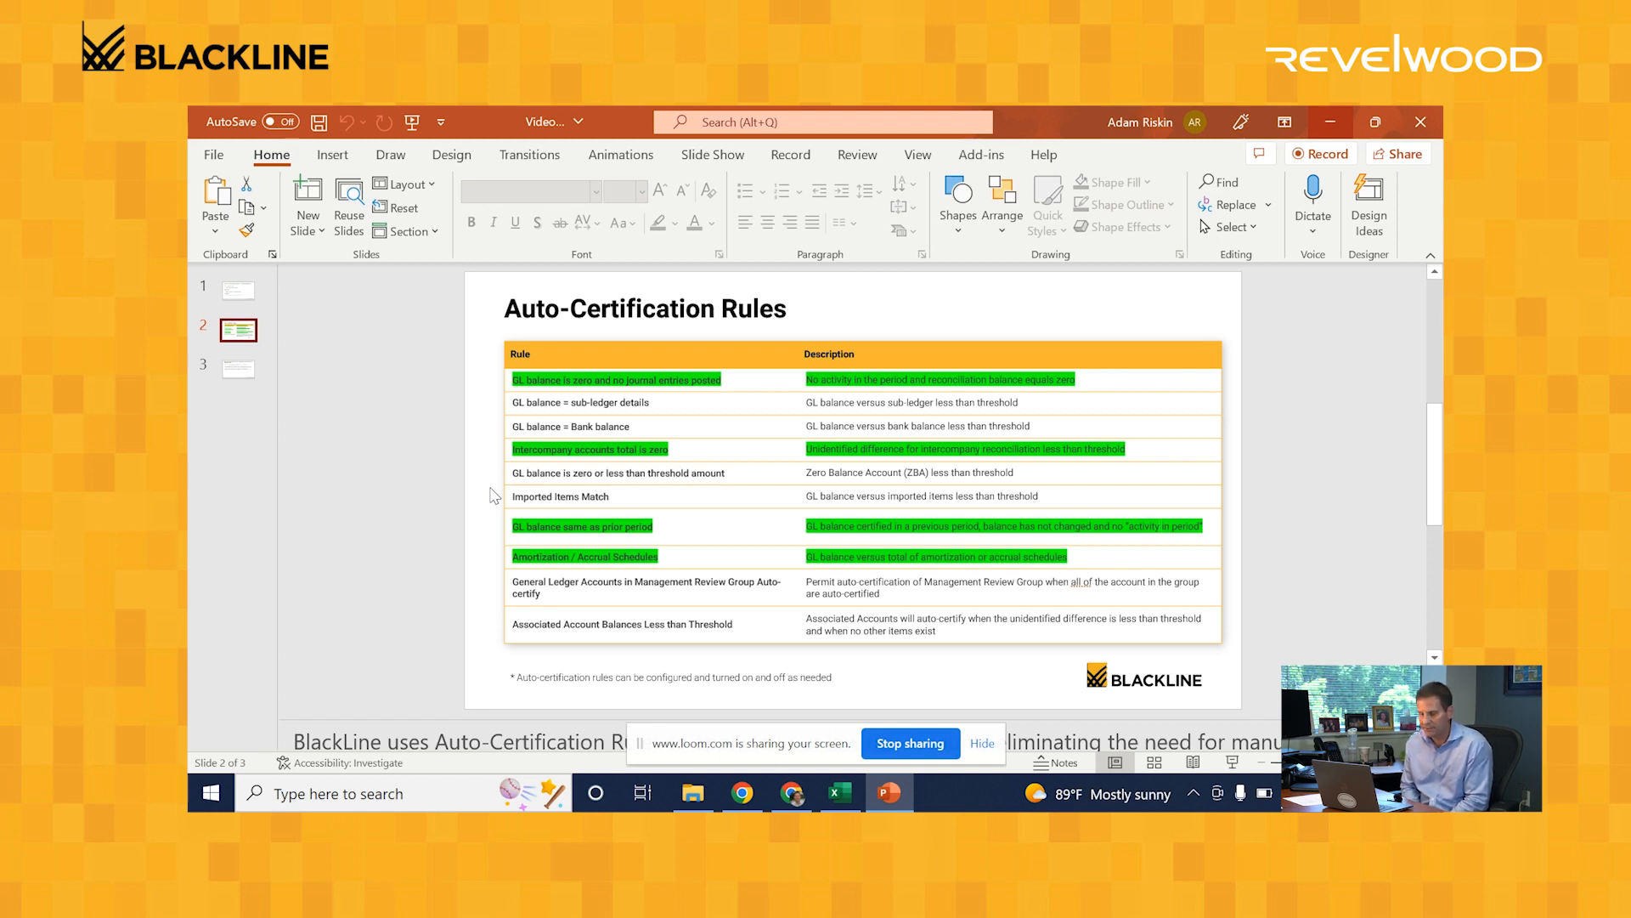
{"action": "mouse_move", "coordinate": [386, 602]}
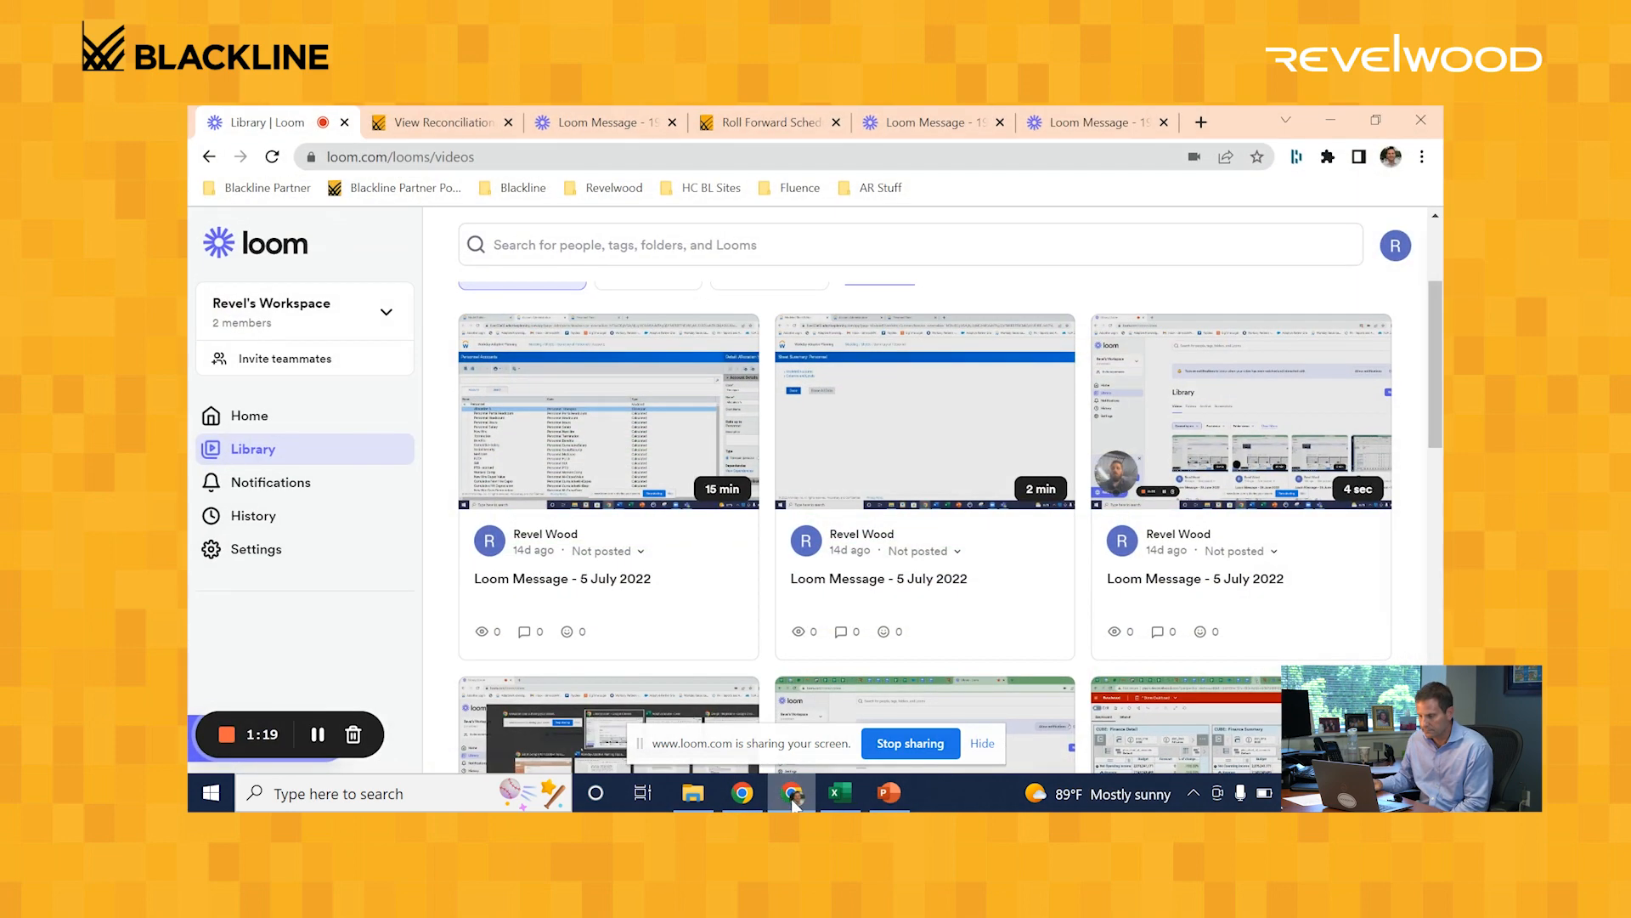
Step: Switch to the BlackLine Reconciliations tab and expand the View As role list
{"action": "left_click", "coordinate": [441, 121]}
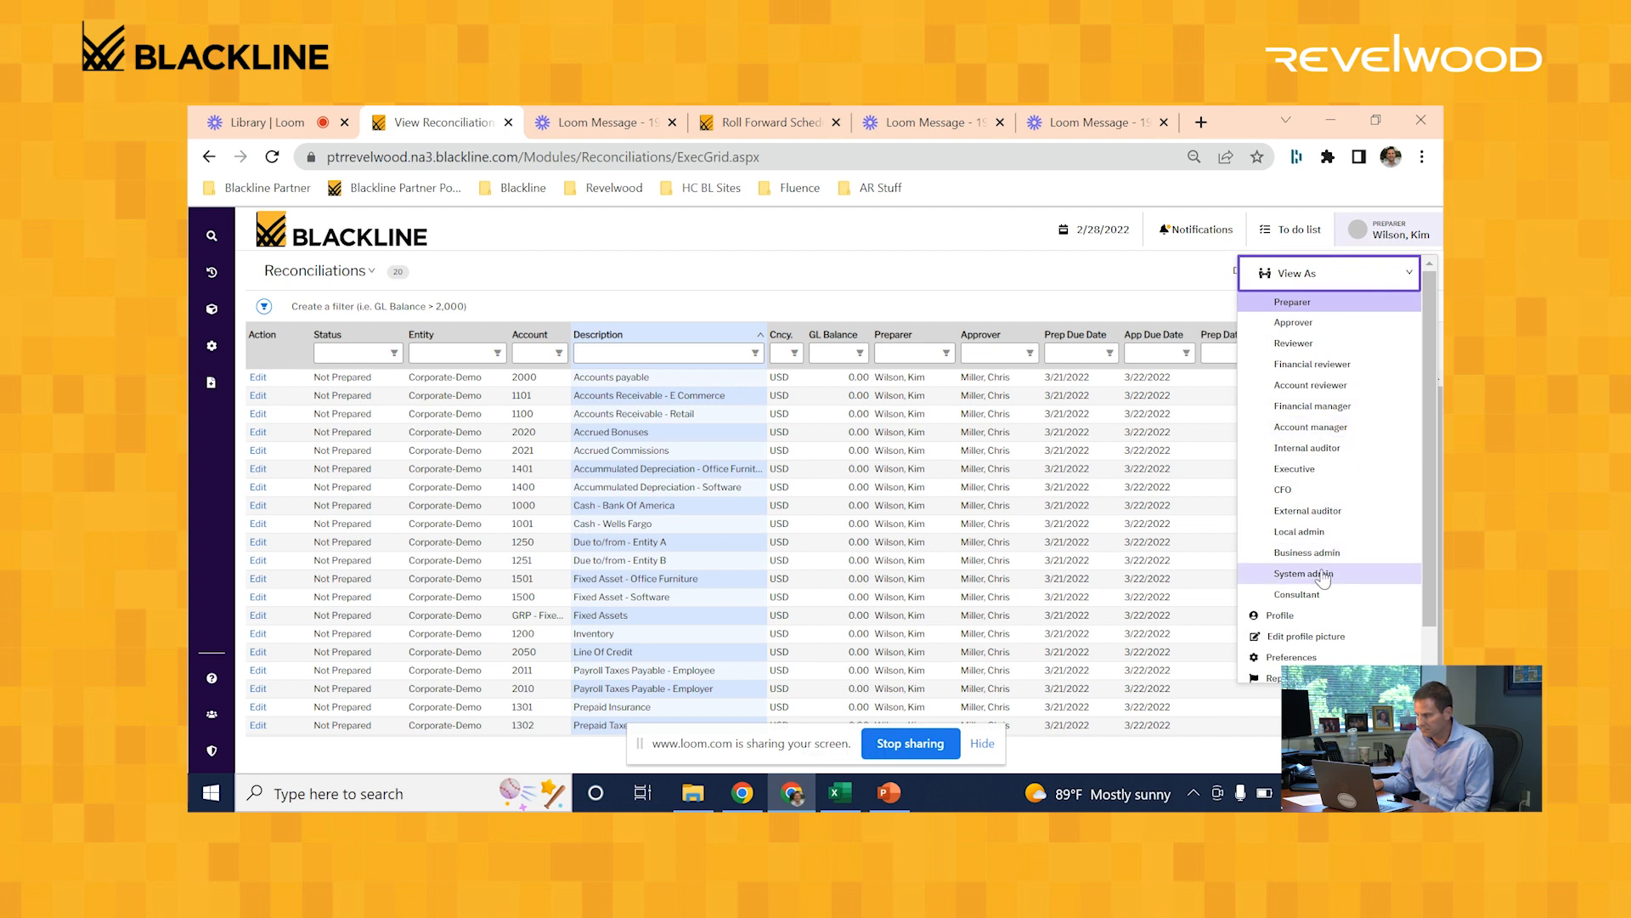
Step: Switch the View As role to System admin
{"action": "left_click", "coordinate": [1302, 574]}
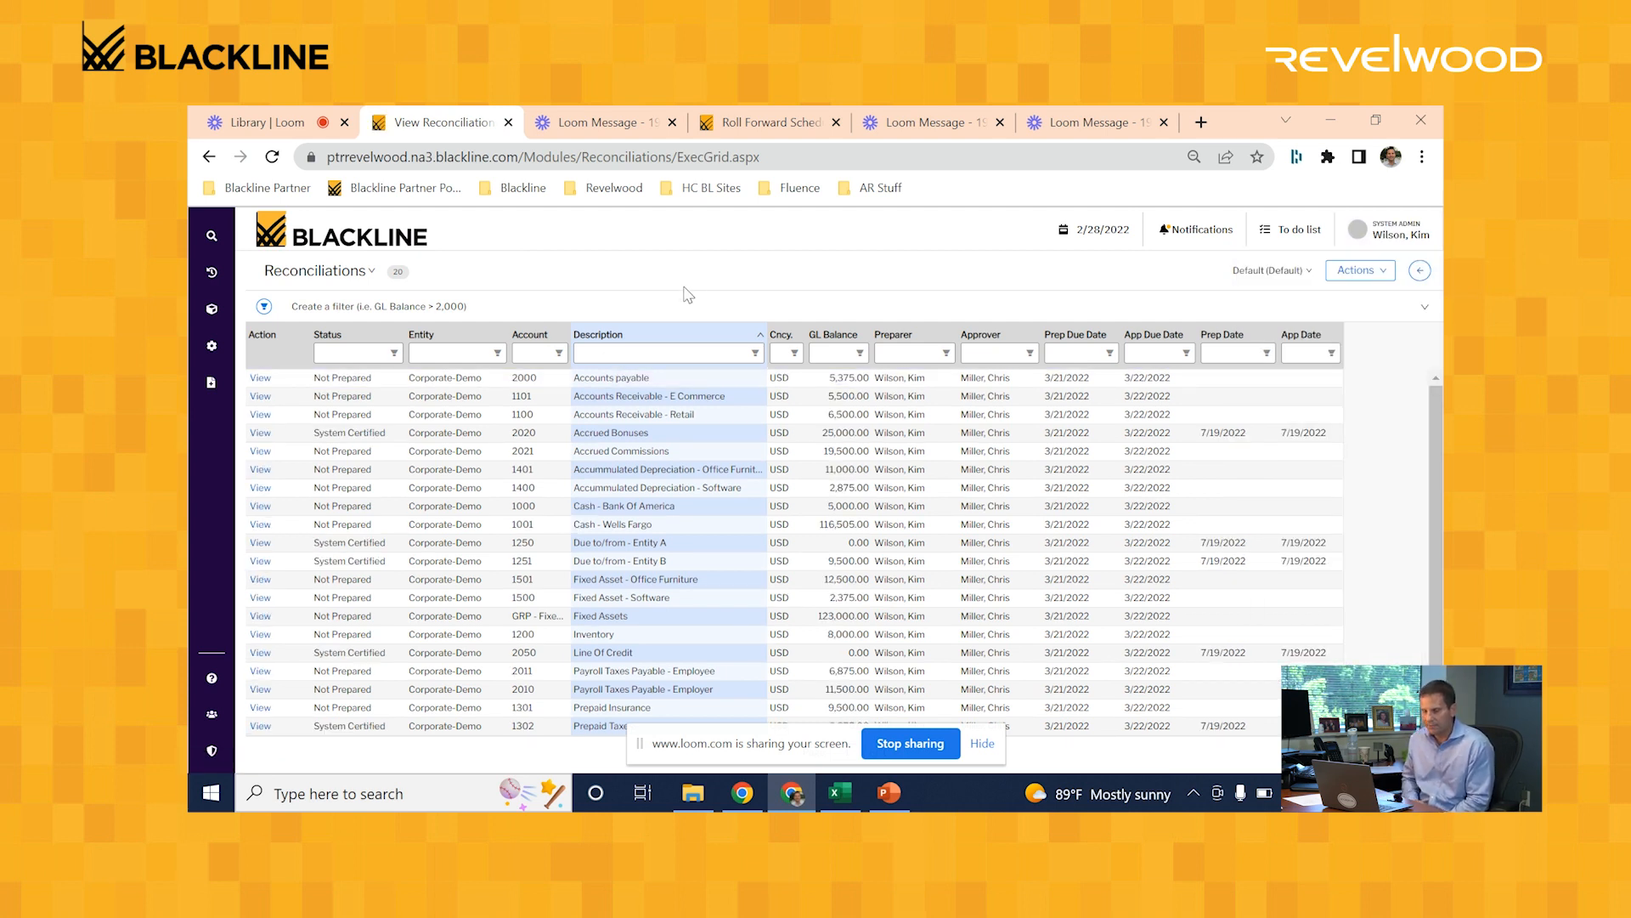
{"action": "mouse_move", "coordinate": [642, 272]}
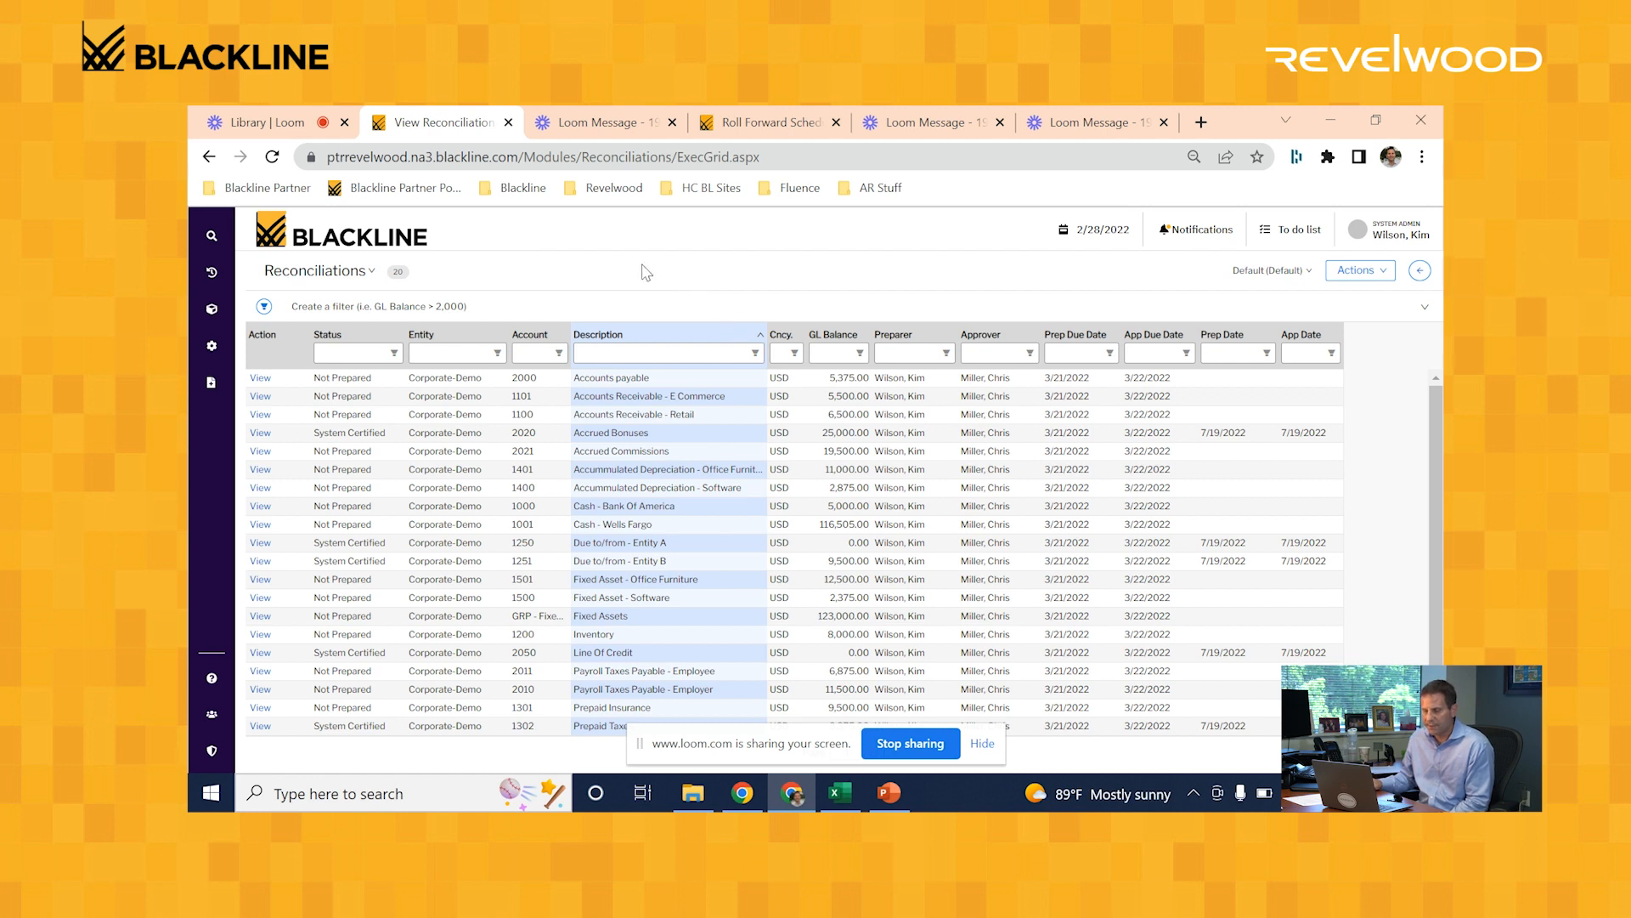
{"action": "mouse_move", "coordinate": [379, 303]}
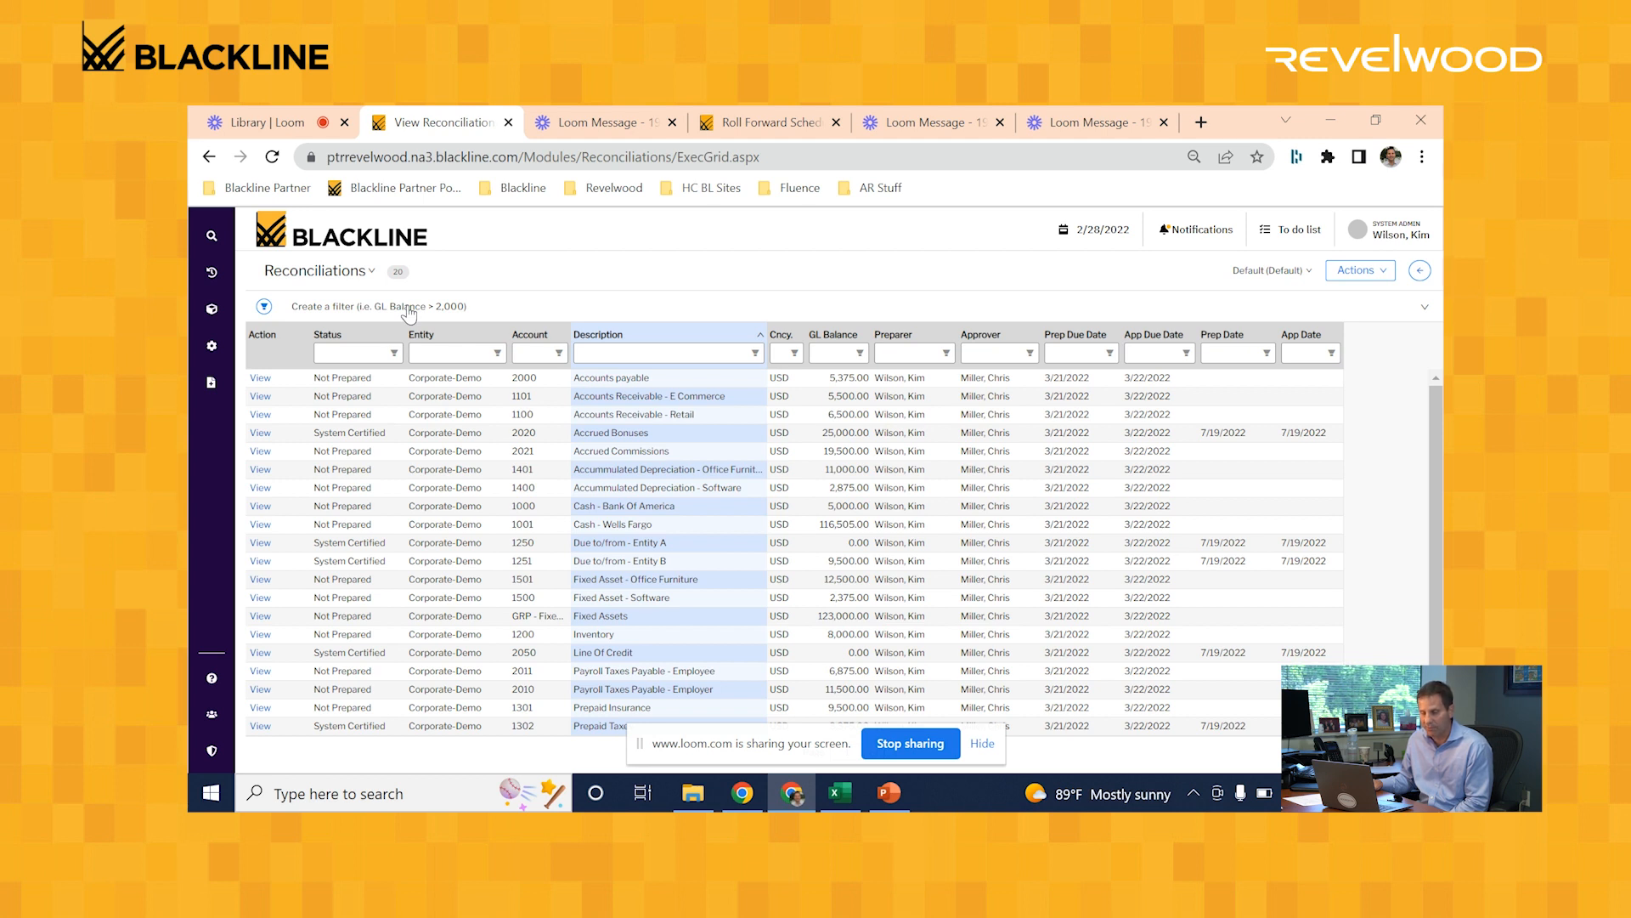
{"action": "mouse_move", "coordinate": [775, 414]}
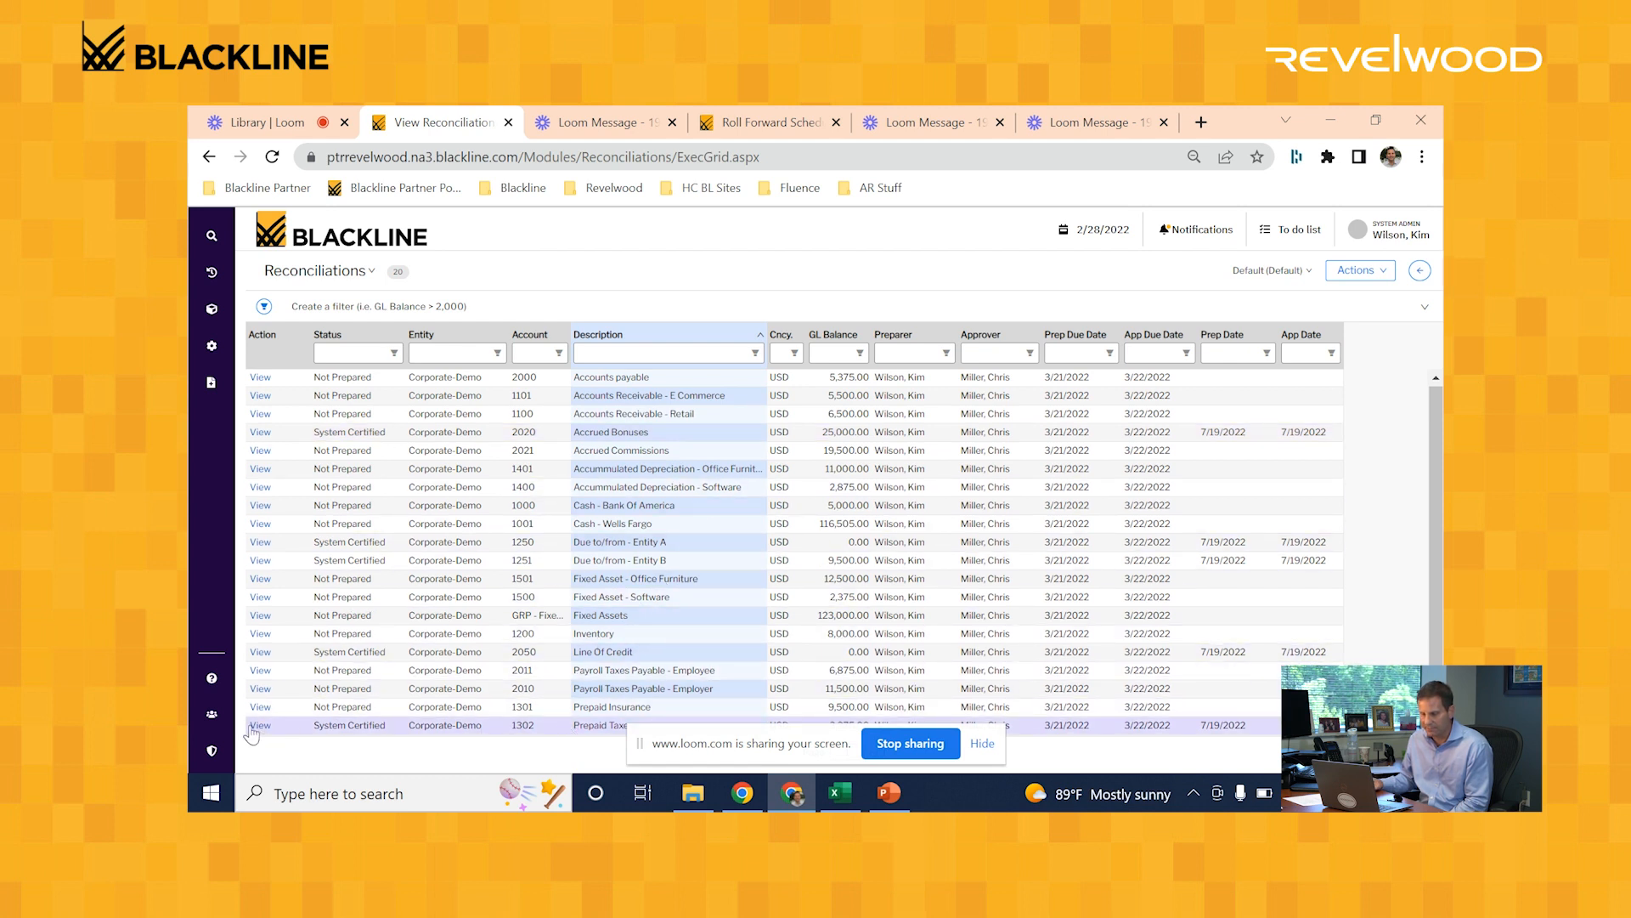
Step: Open the 1302 Prepaid Taxes roll forward schedule in Account Currency - USD
{"action": "left_click", "coordinate": [259, 725]}
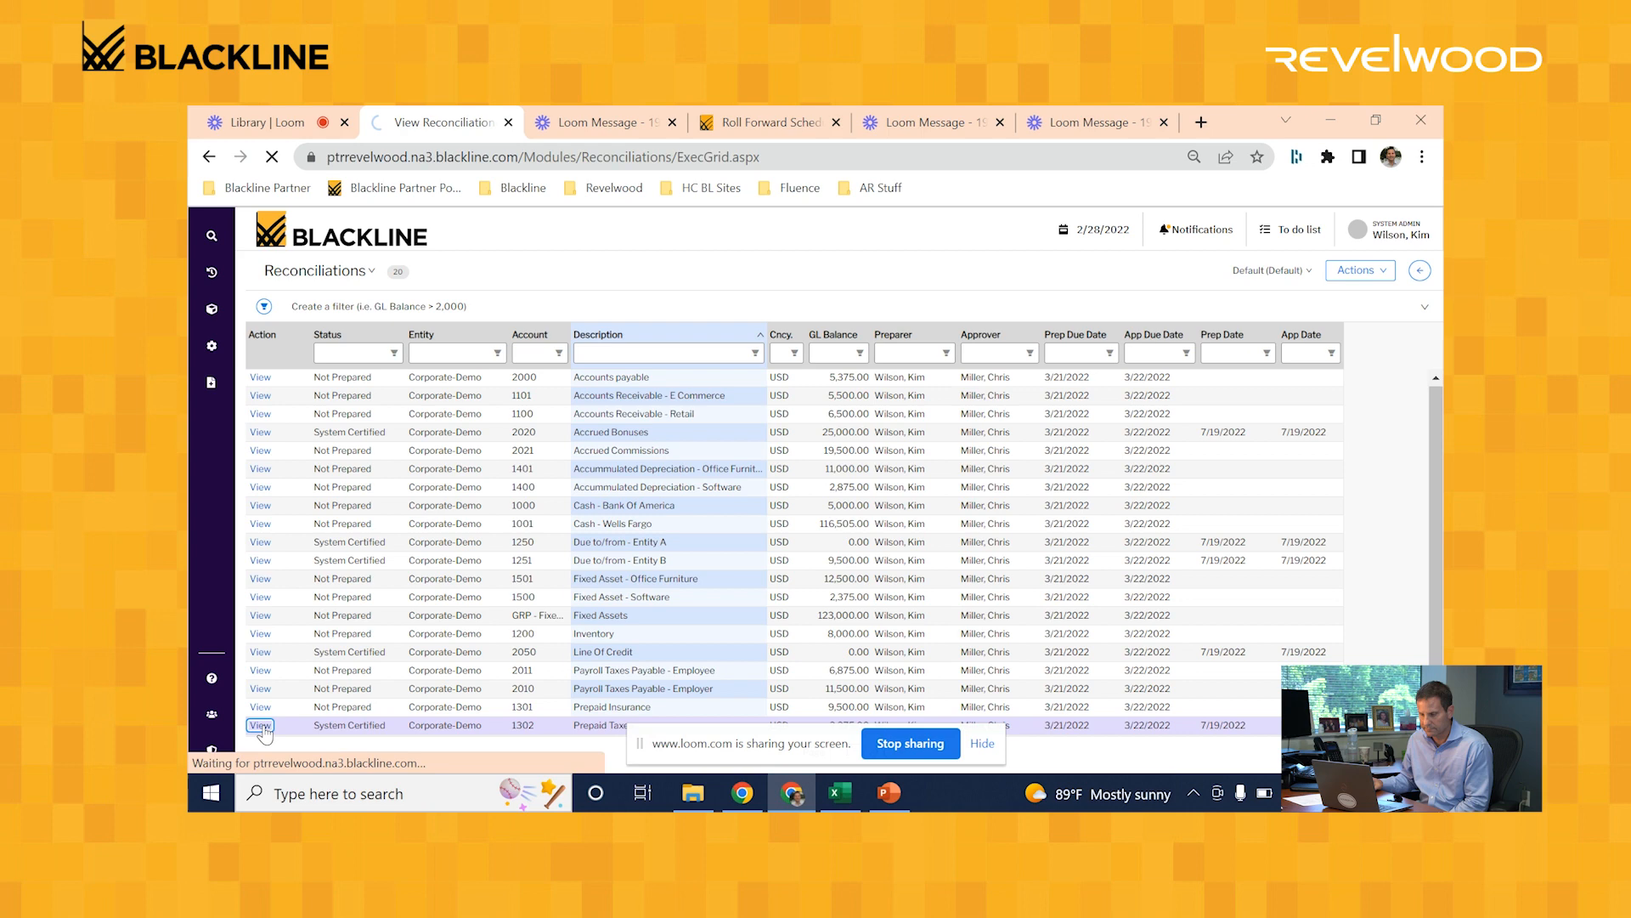
{"action": "left_click", "coordinate": [260, 725]}
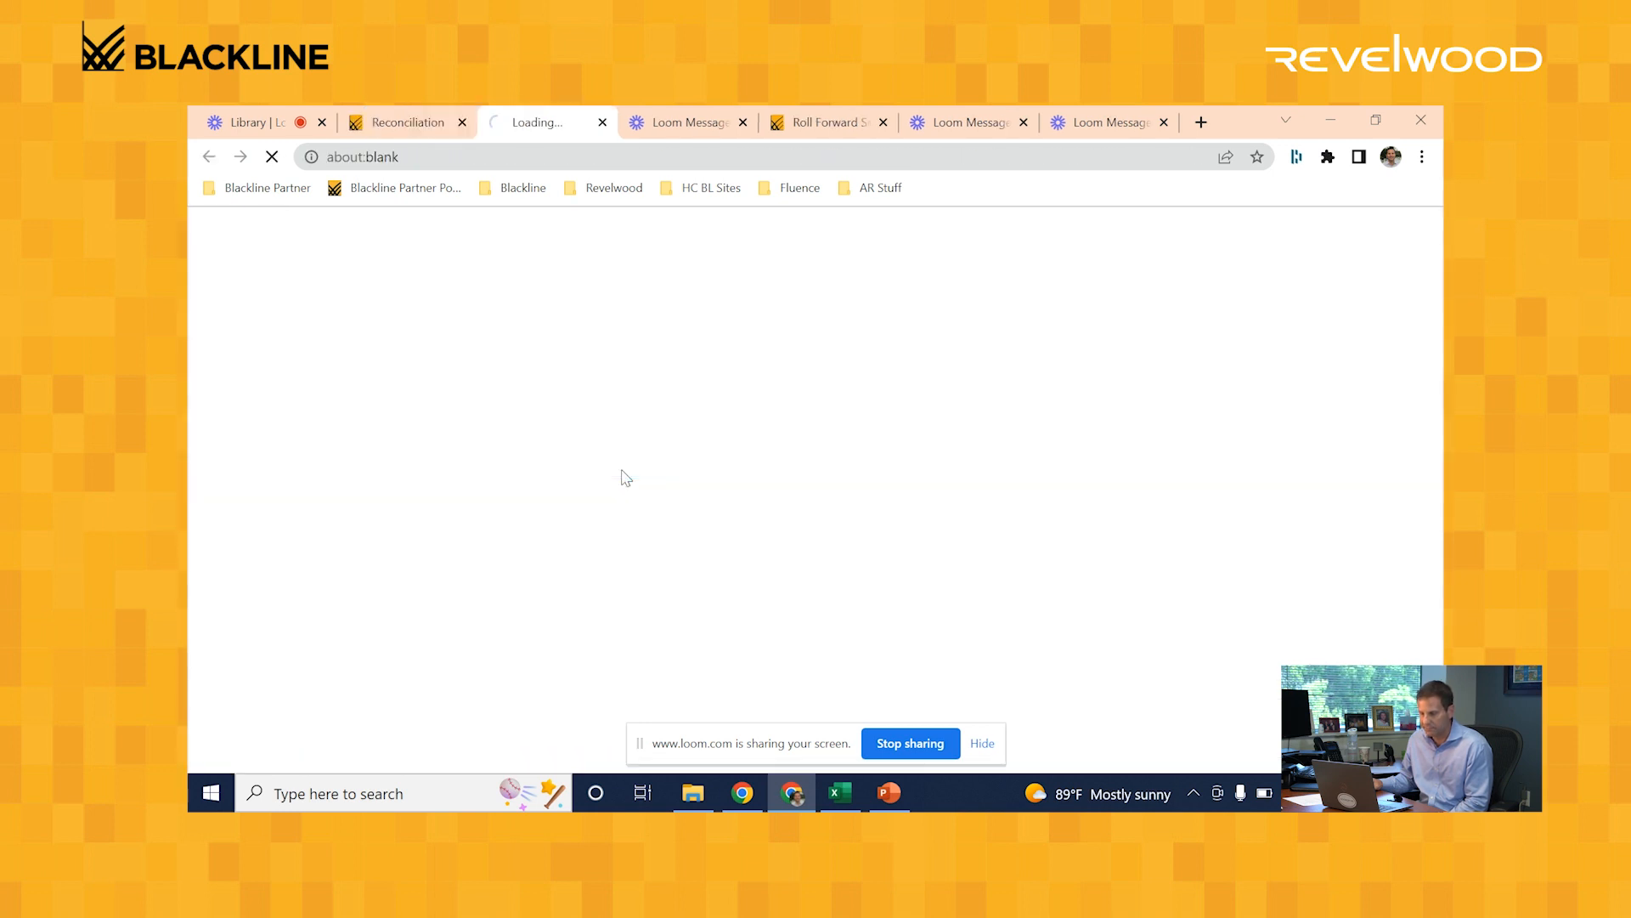
{"action": "left_click", "coordinate": [483, 400]}
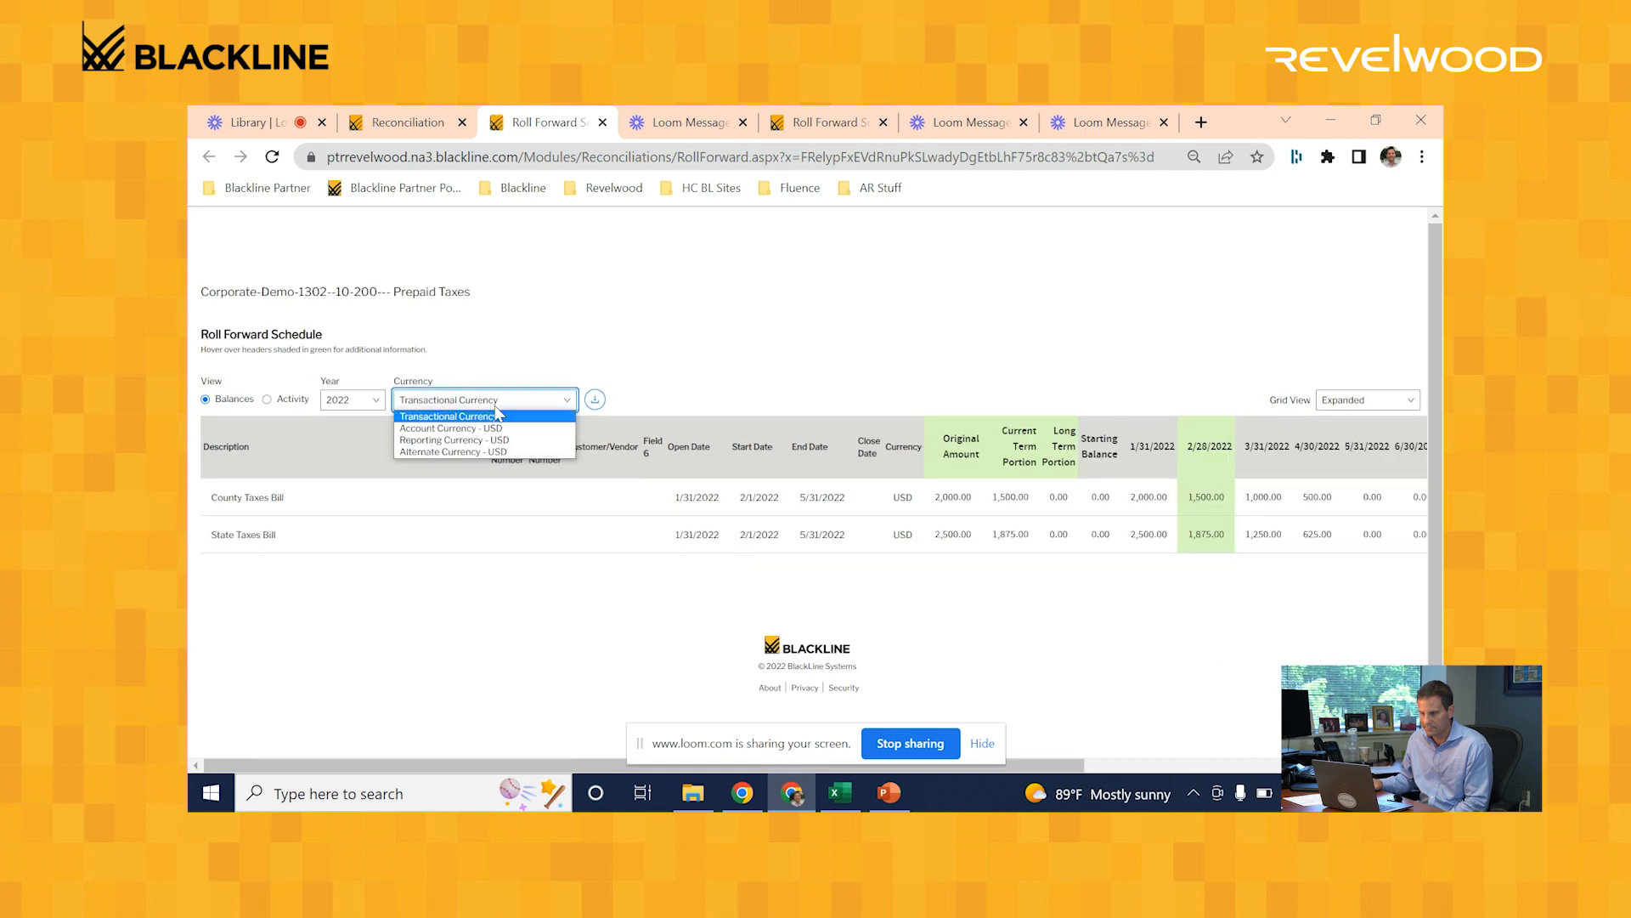
{"action": "left_click", "coordinate": [451, 427]}
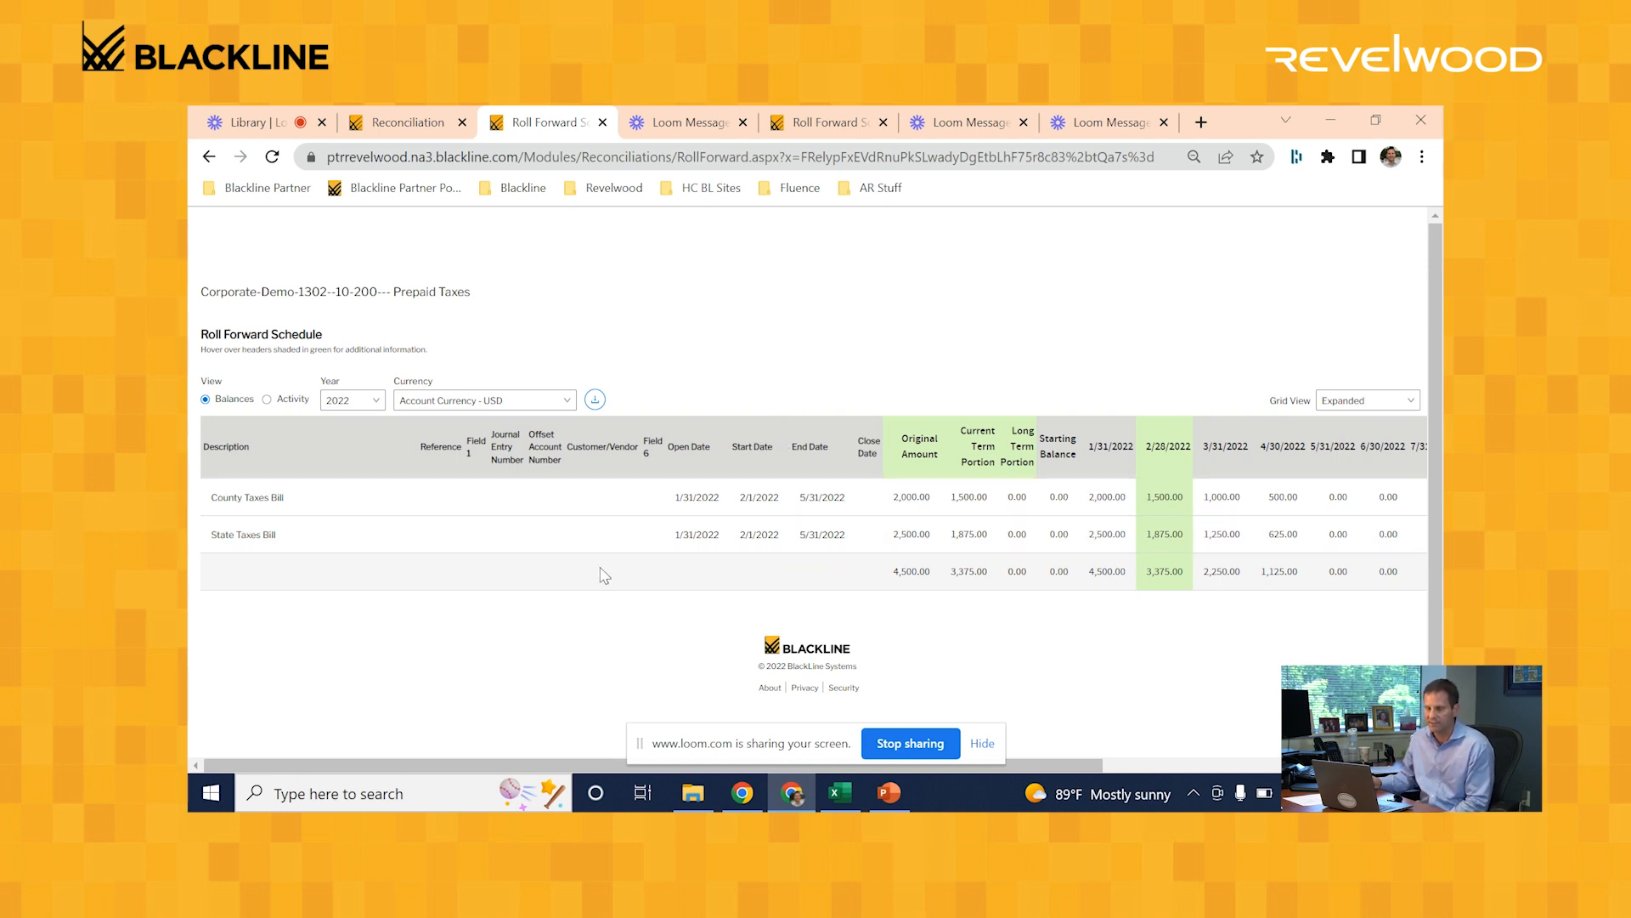
{"action": "mouse_move", "coordinate": [1193, 580]}
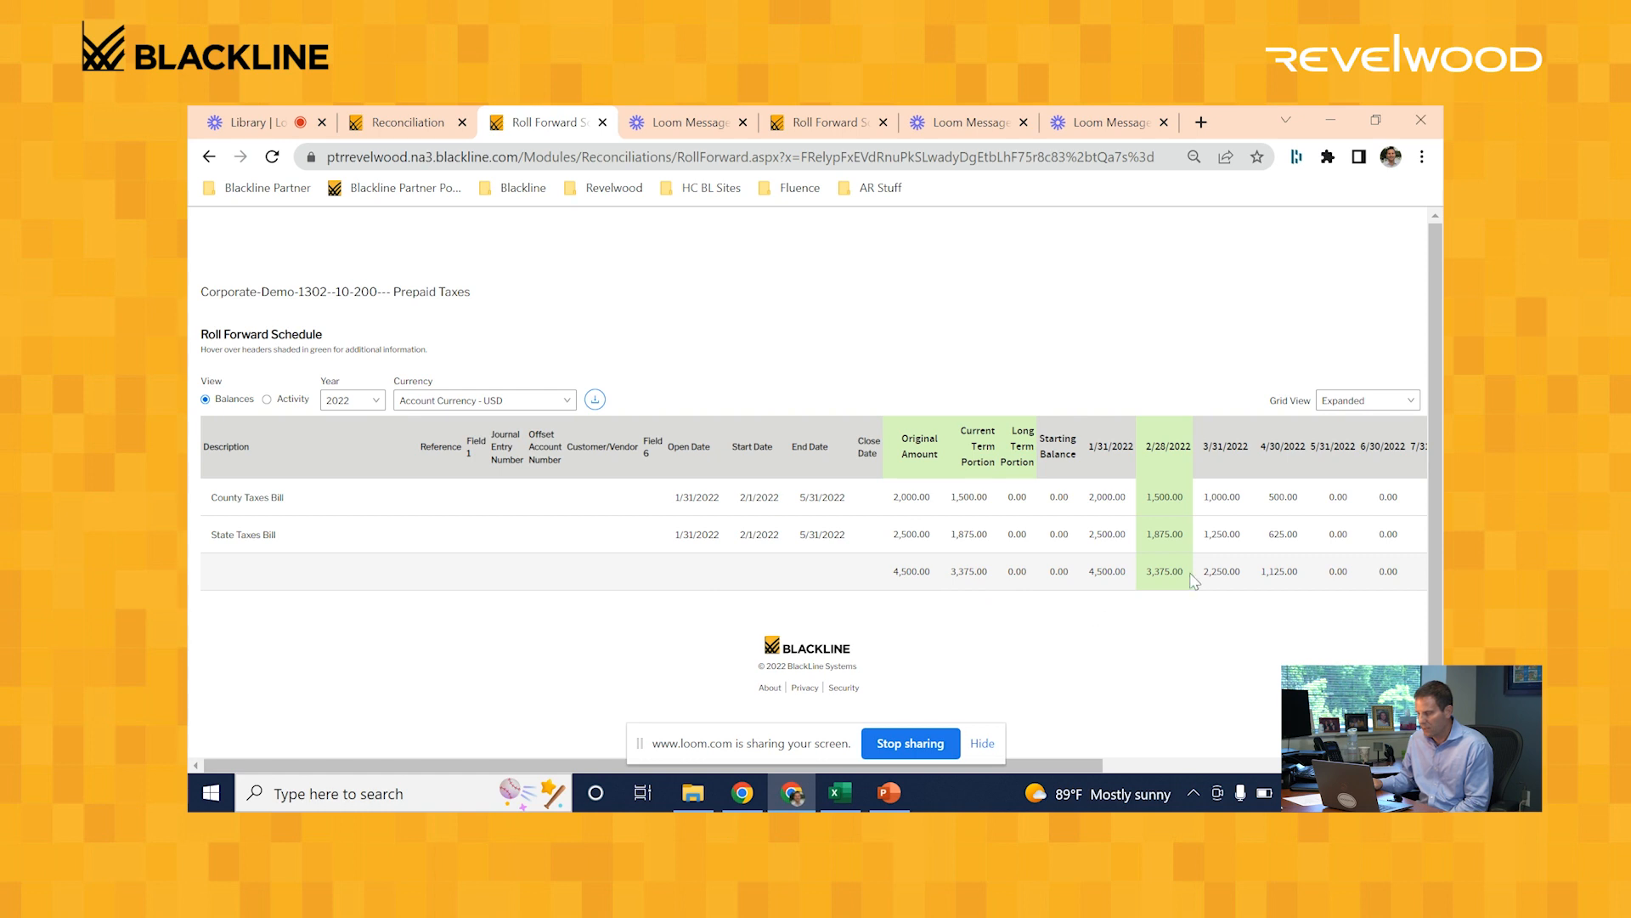
{"action": "mouse_move", "coordinate": [1155, 588]}
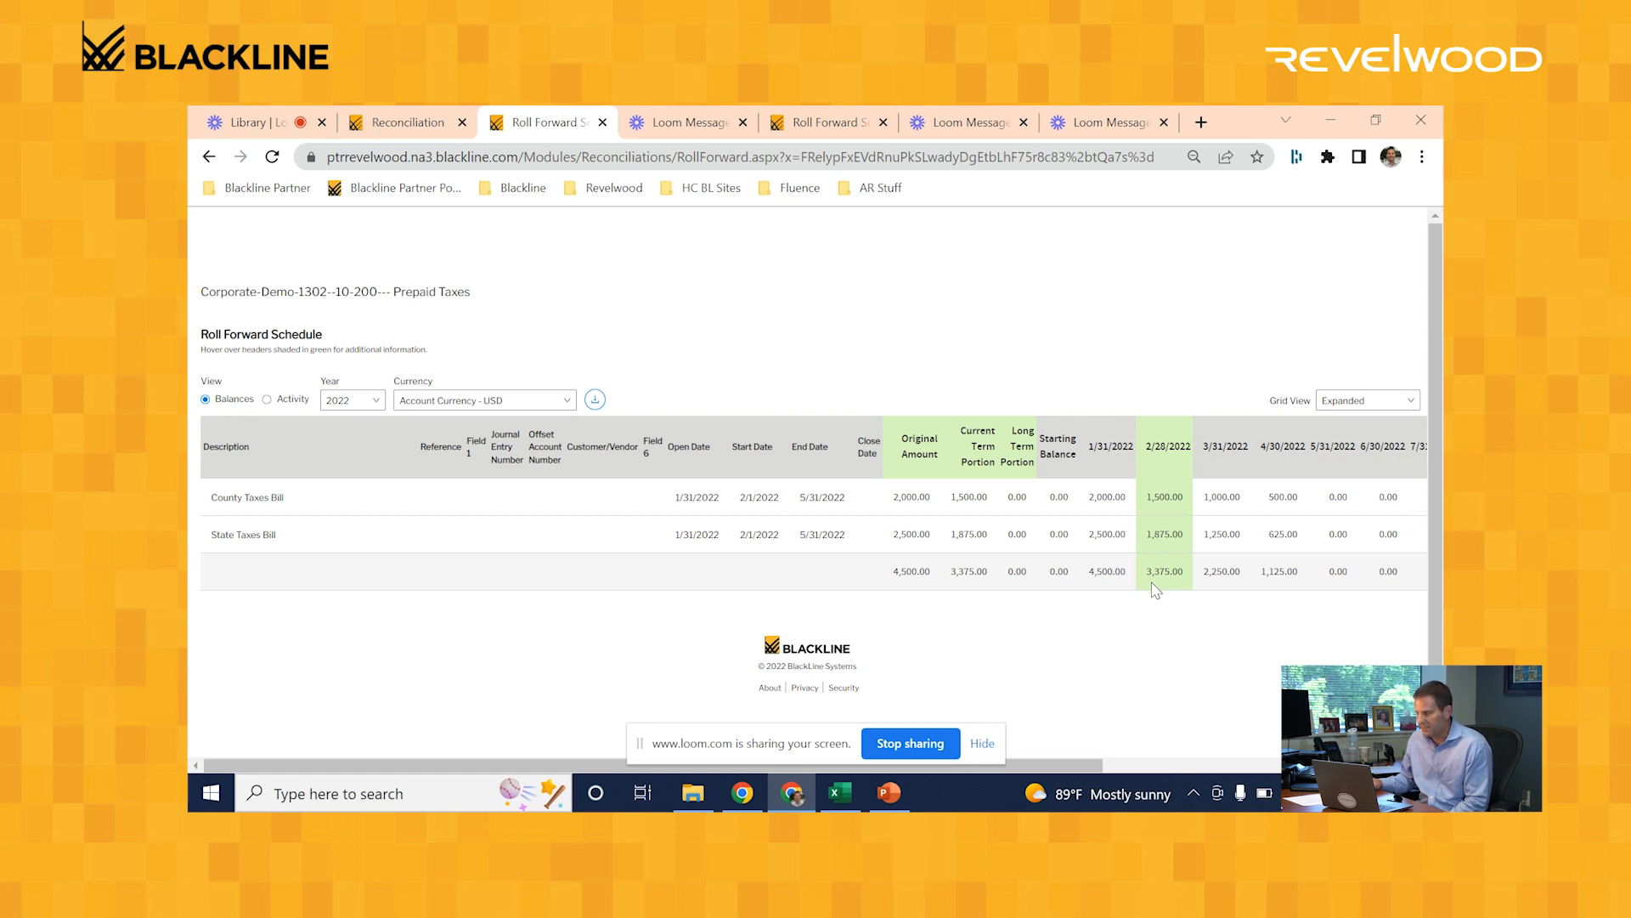
{"action": "mouse_move", "coordinate": [1167, 588]}
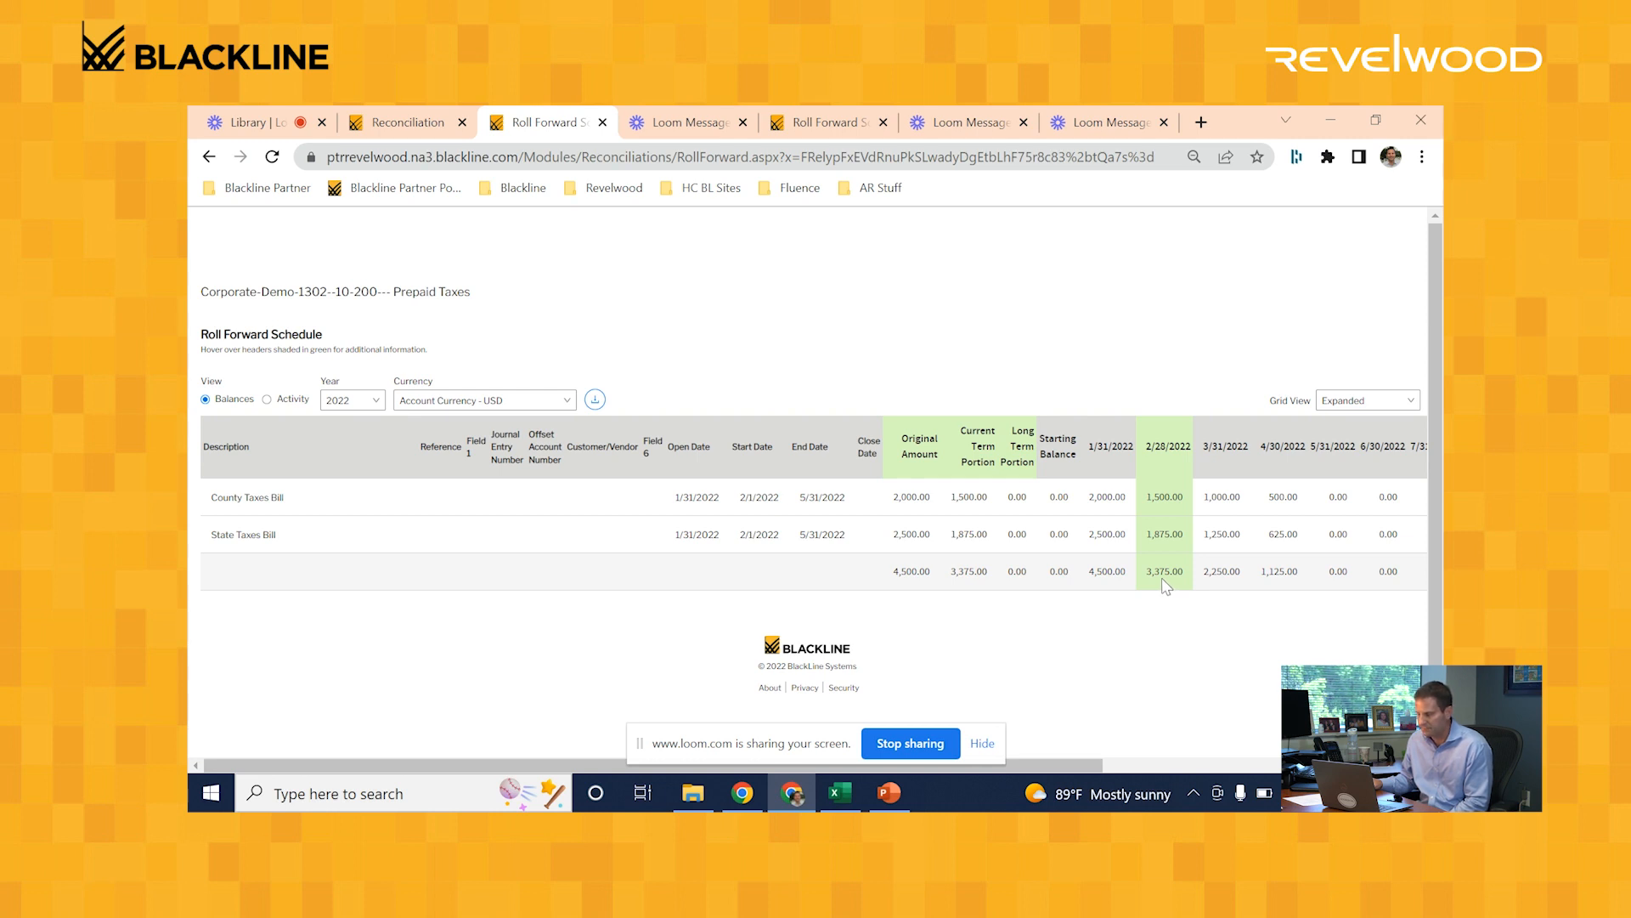
Step: Return to the Prepaid Taxes reconciliation and scroll down to its 3,375.00 tax bill subtotal
{"action": "left_click", "coordinate": [406, 122]}
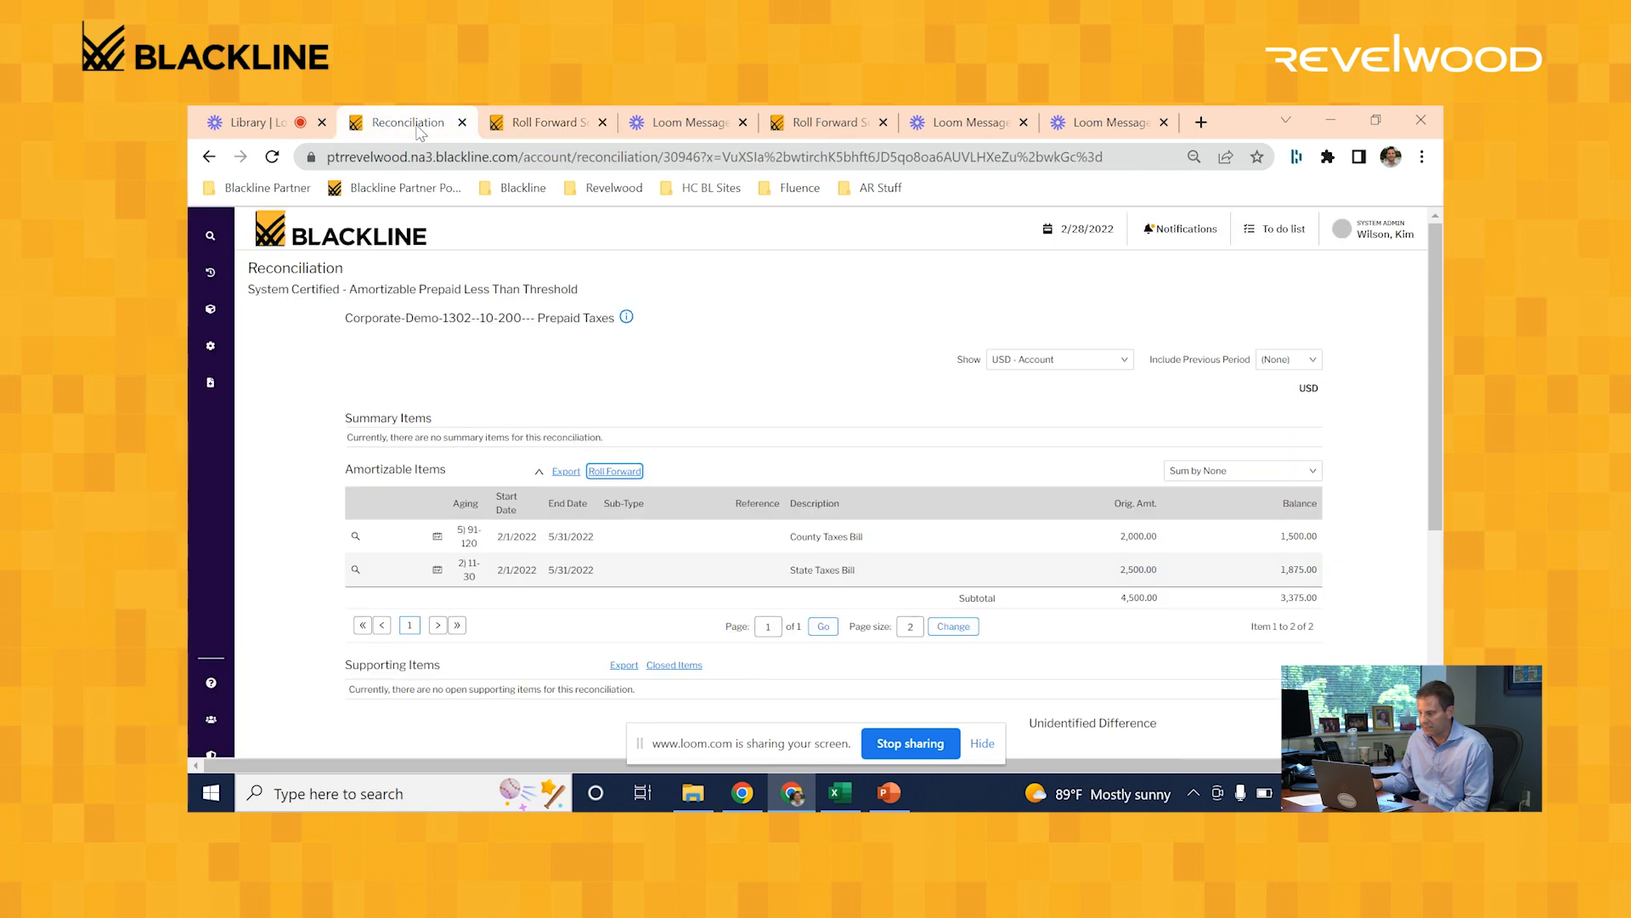
{"action": "scroll", "scroll_direction": "down", "scroll_amount": 3}
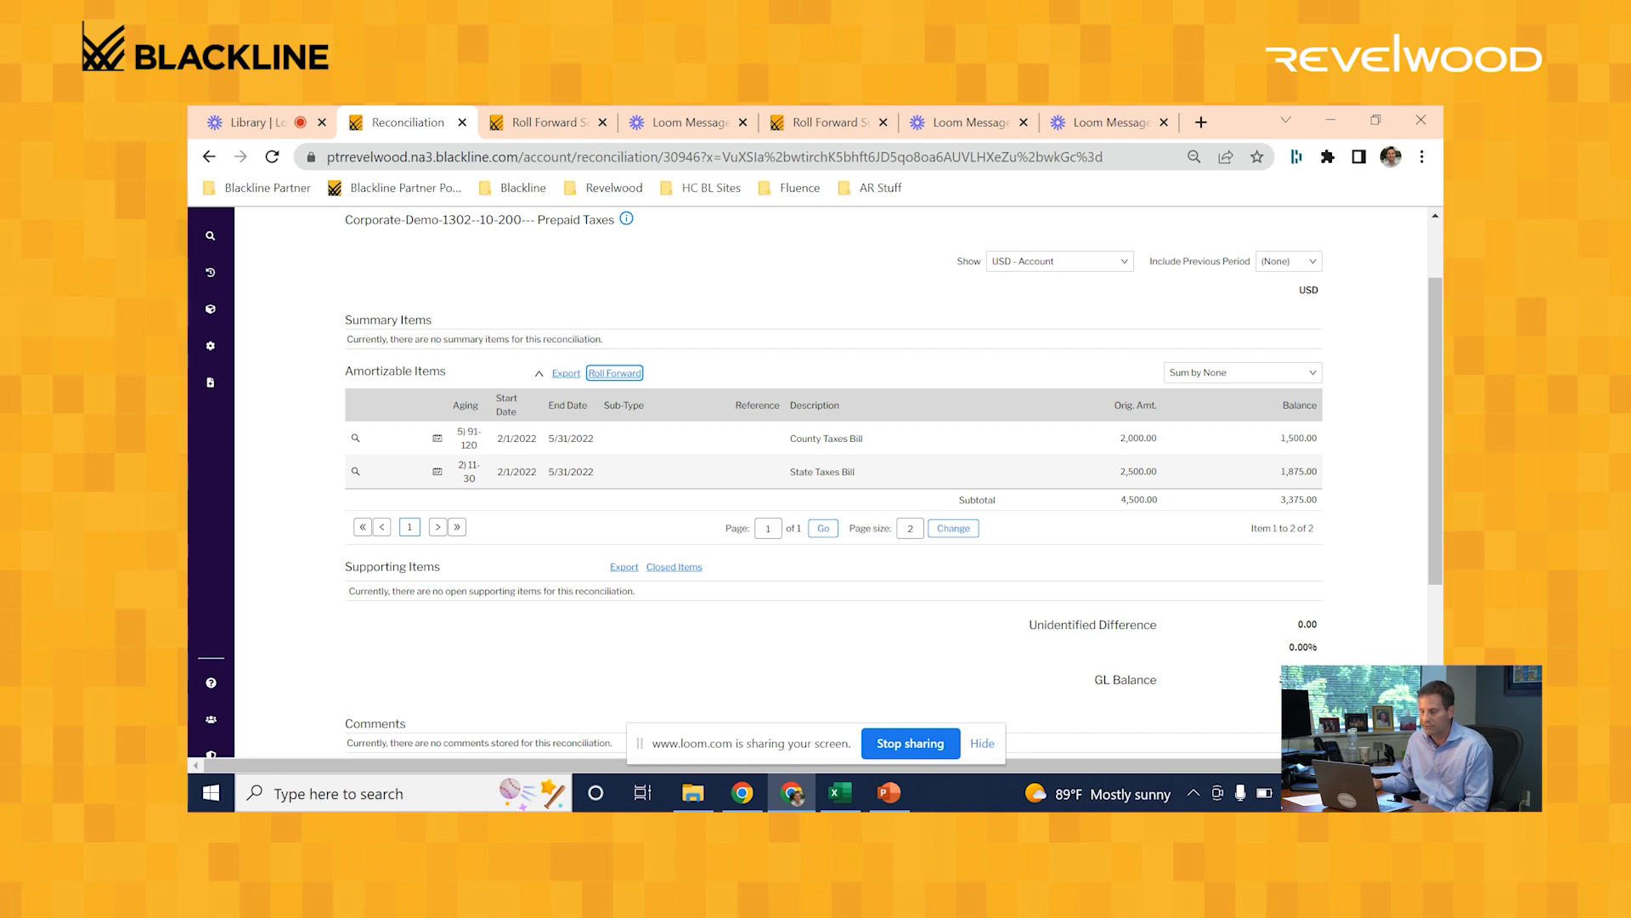
{"action": "mouse_move", "coordinate": [674, 477]}
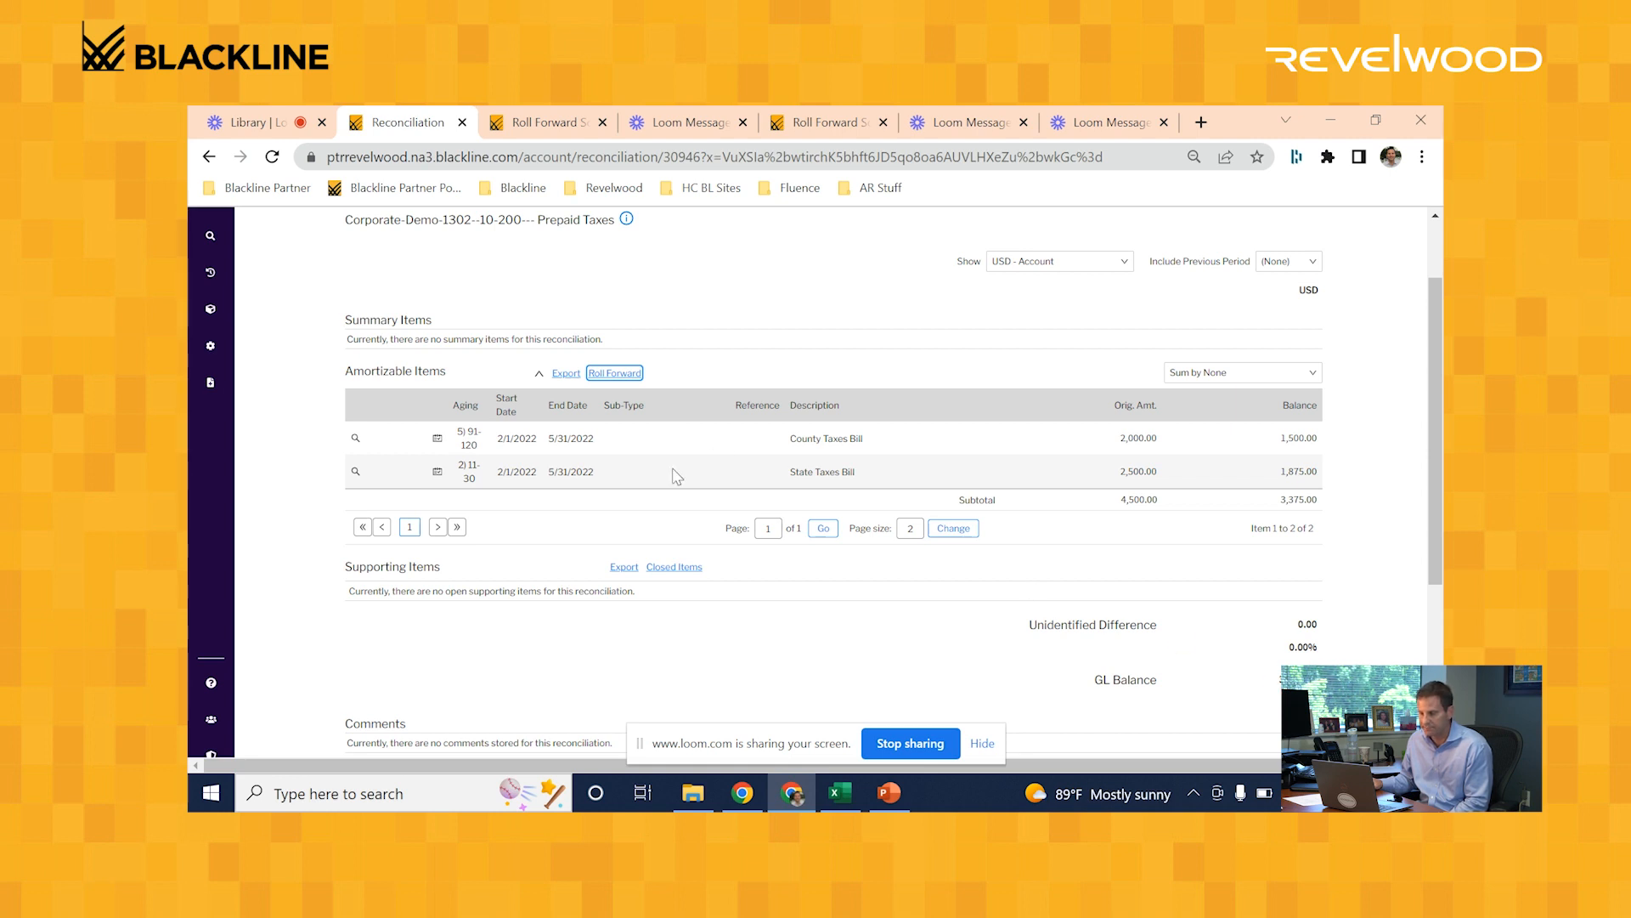
{"action": "left_click", "coordinate": [210, 310]}
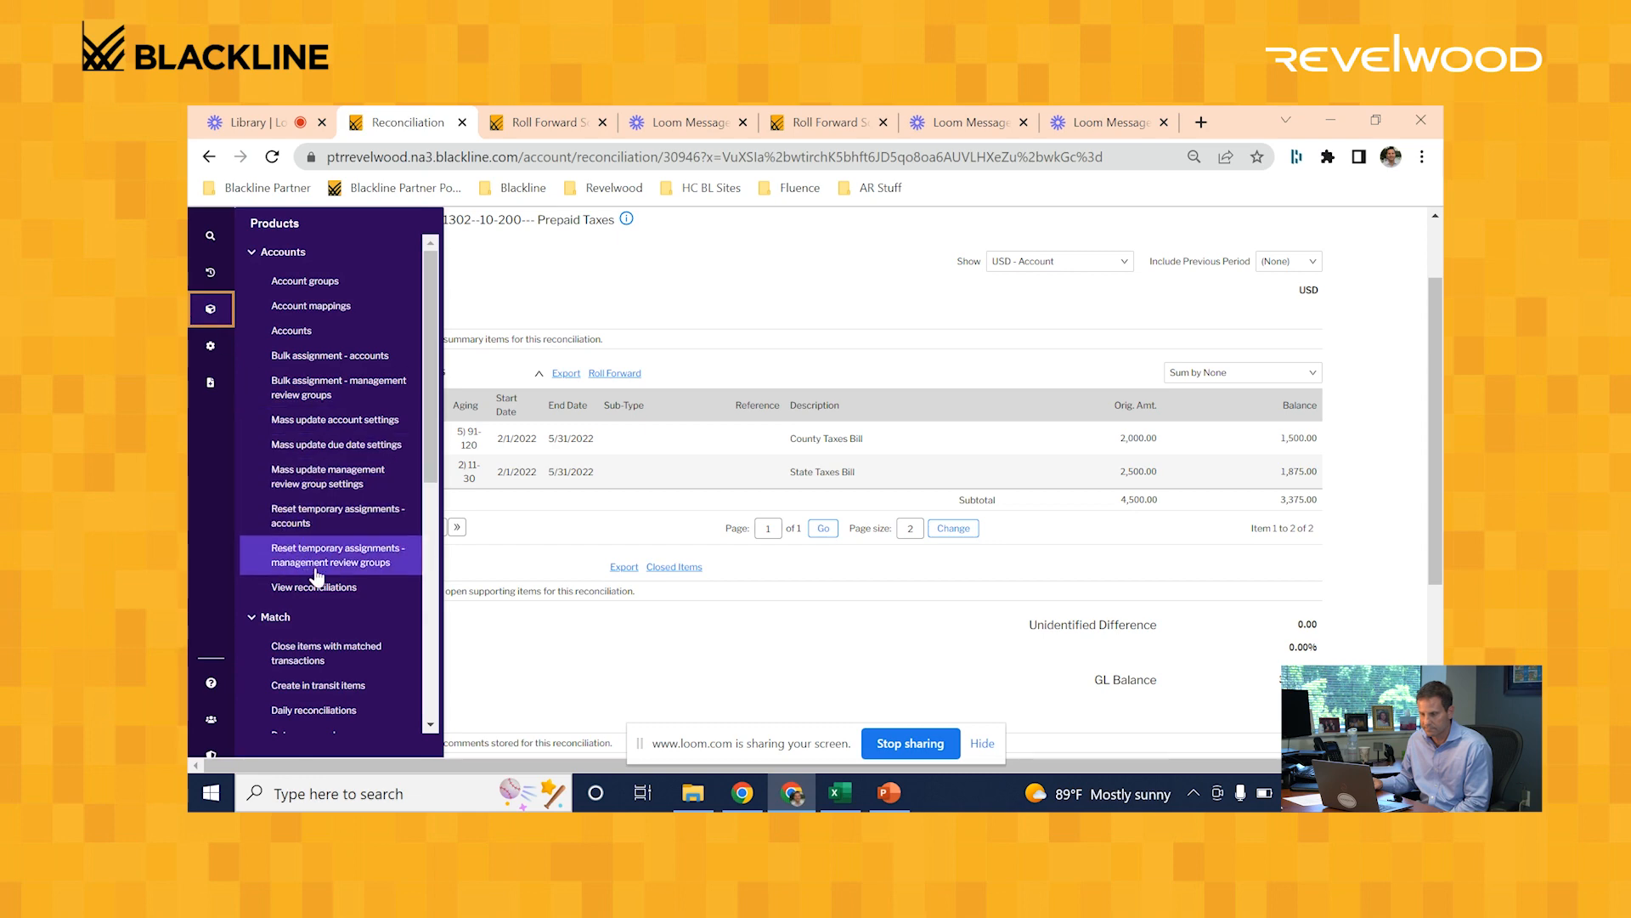
Step: Go to View reconciliations and open the Due to/from - Entity A reconciliation
{"action": "left_click", "coordinate": [314, 586]}
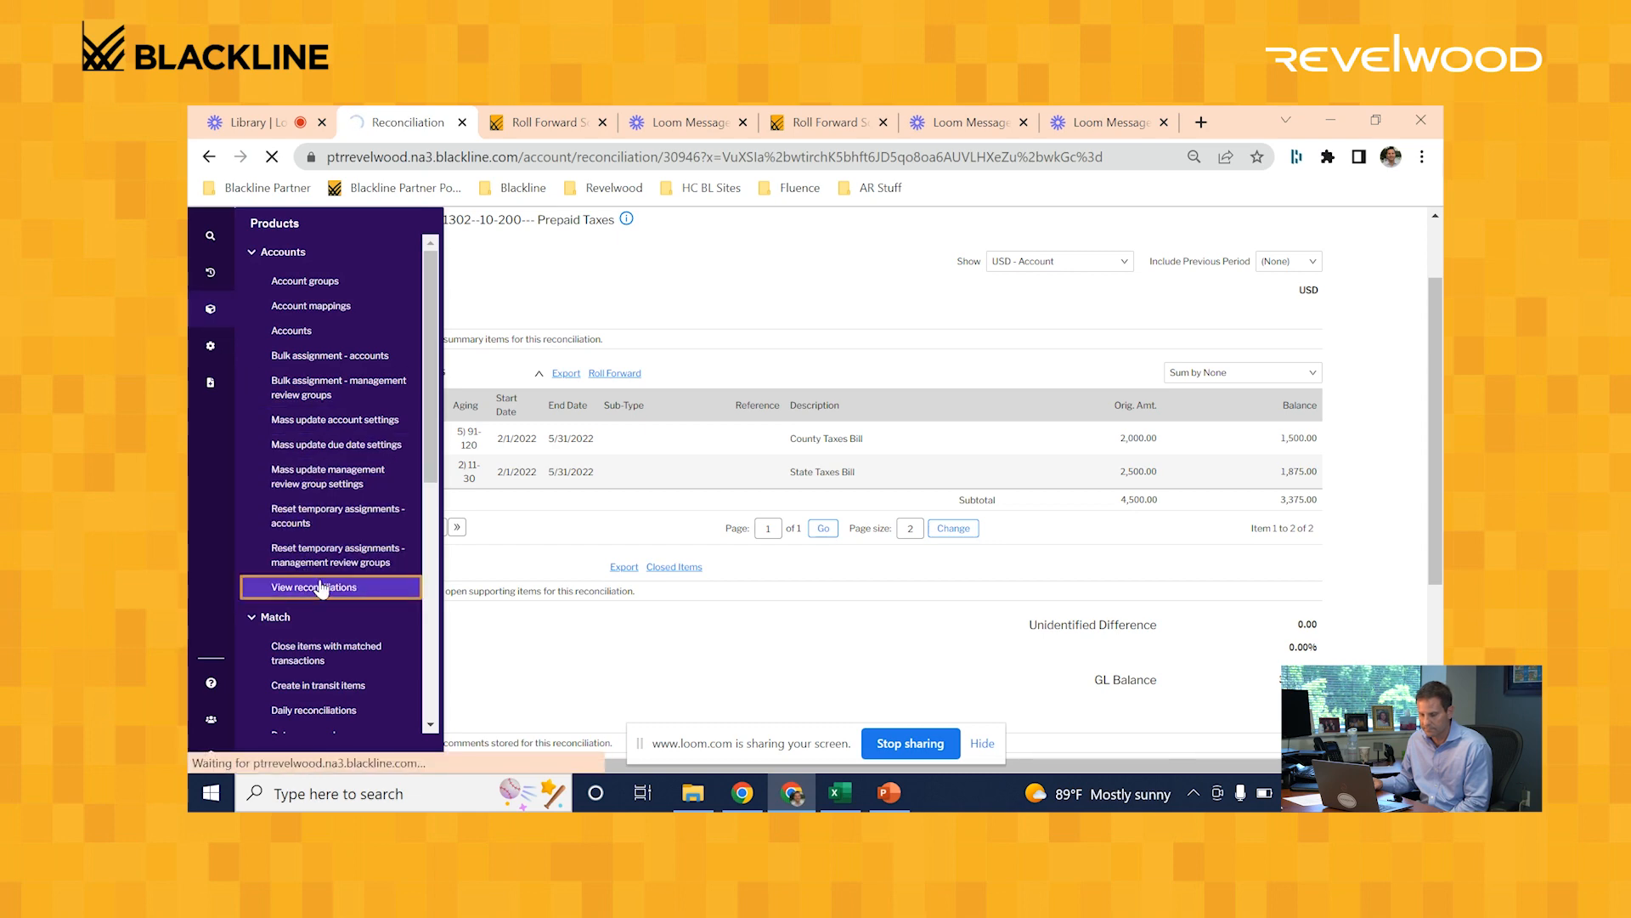
{"action": "left_click", "coordinate": [315, 587]}
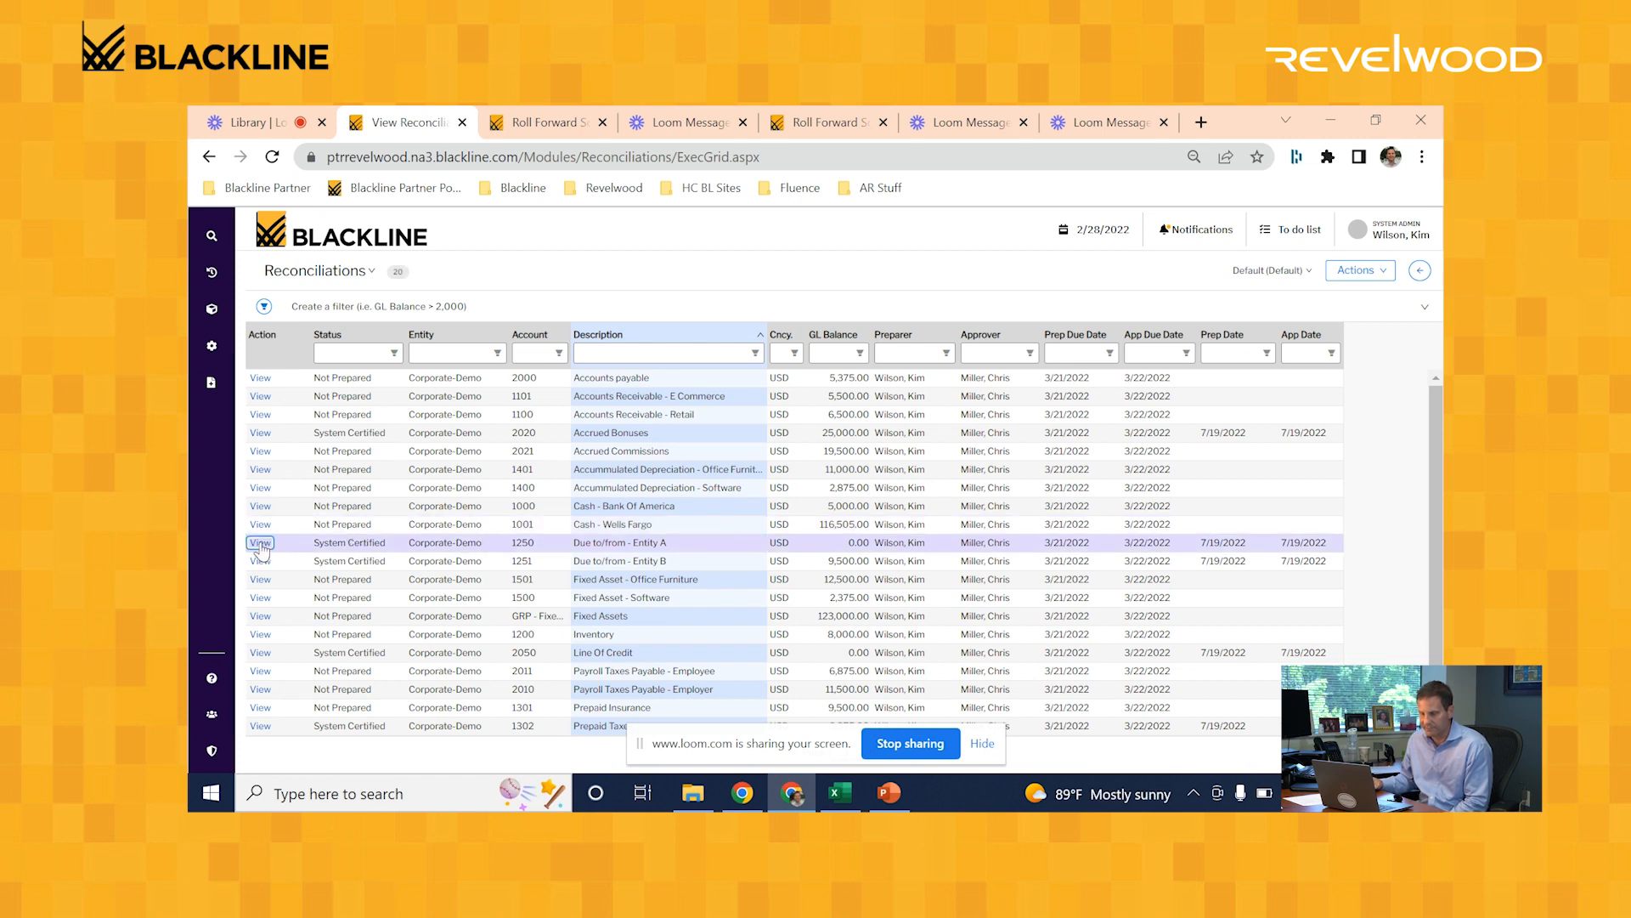
{"action": "left_click", "coordinate": [260, 542]}
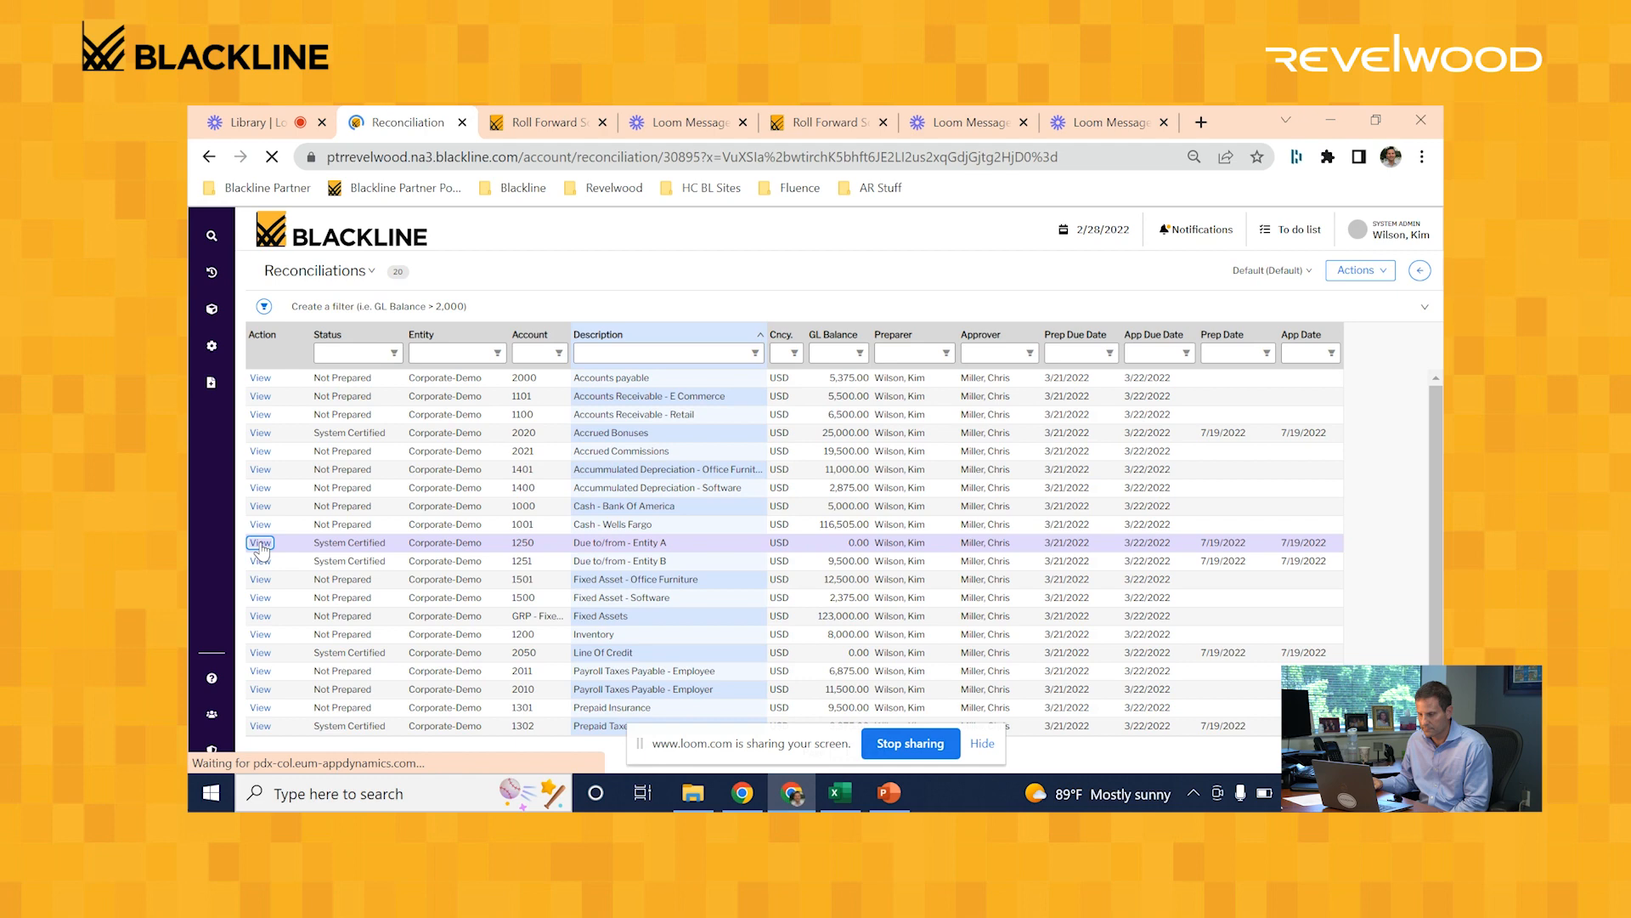
Step: Review Entity A's zero-balance System Certified reconciliation and bring up product page search
{"action": "left_click", "coordinate": [260, 542]}
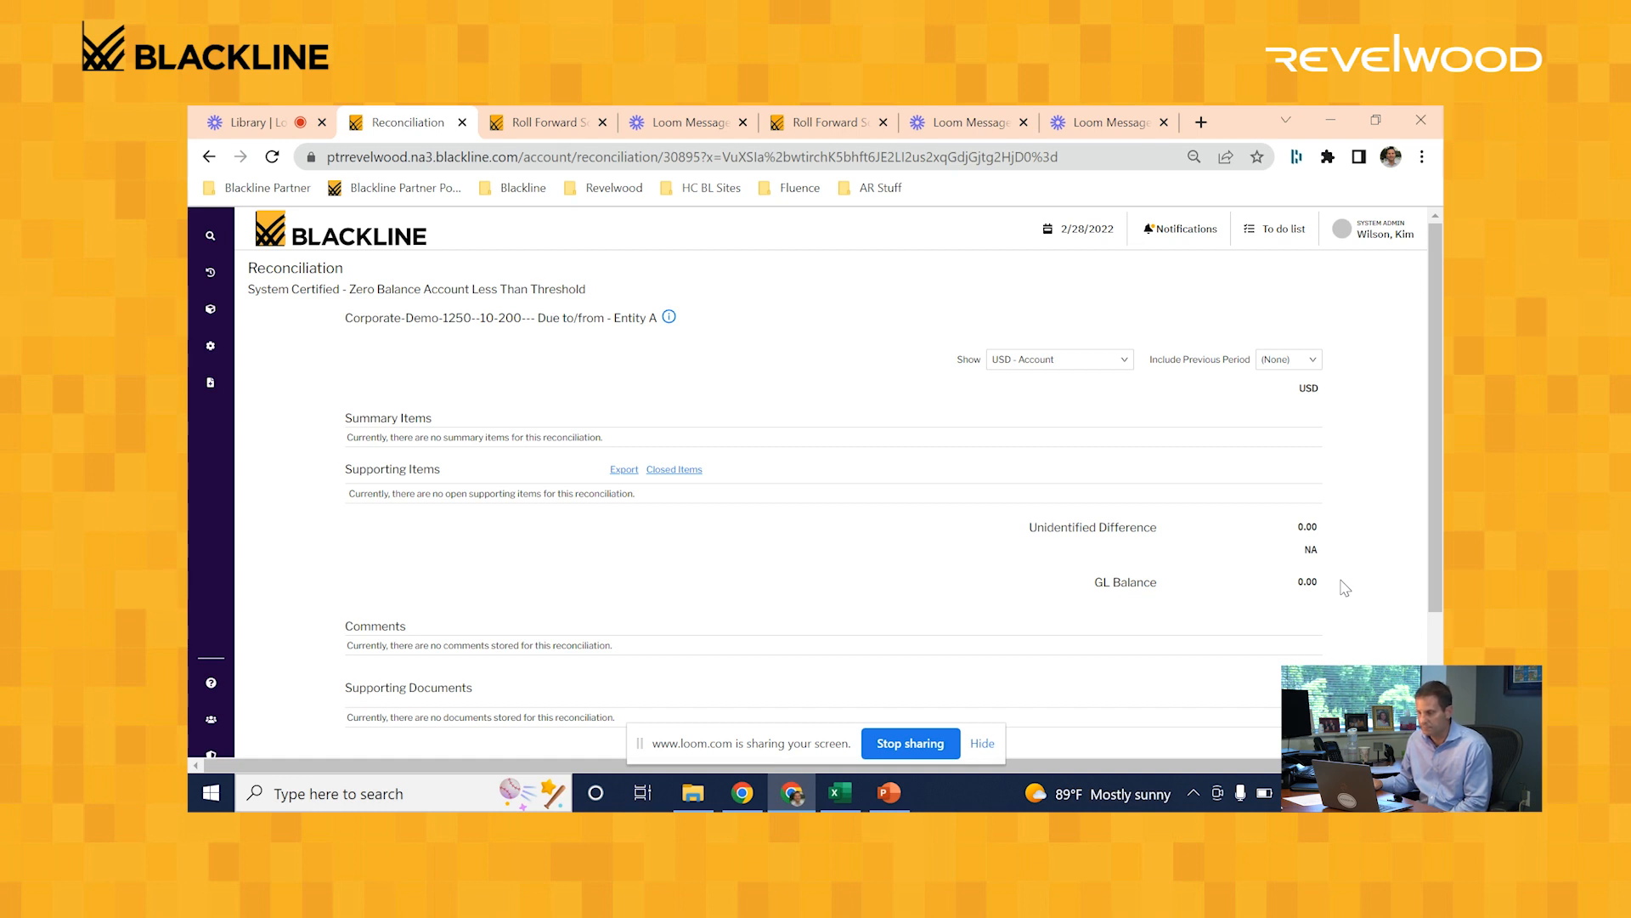
{"action": "left_click", "coordinate": [210, 309]}
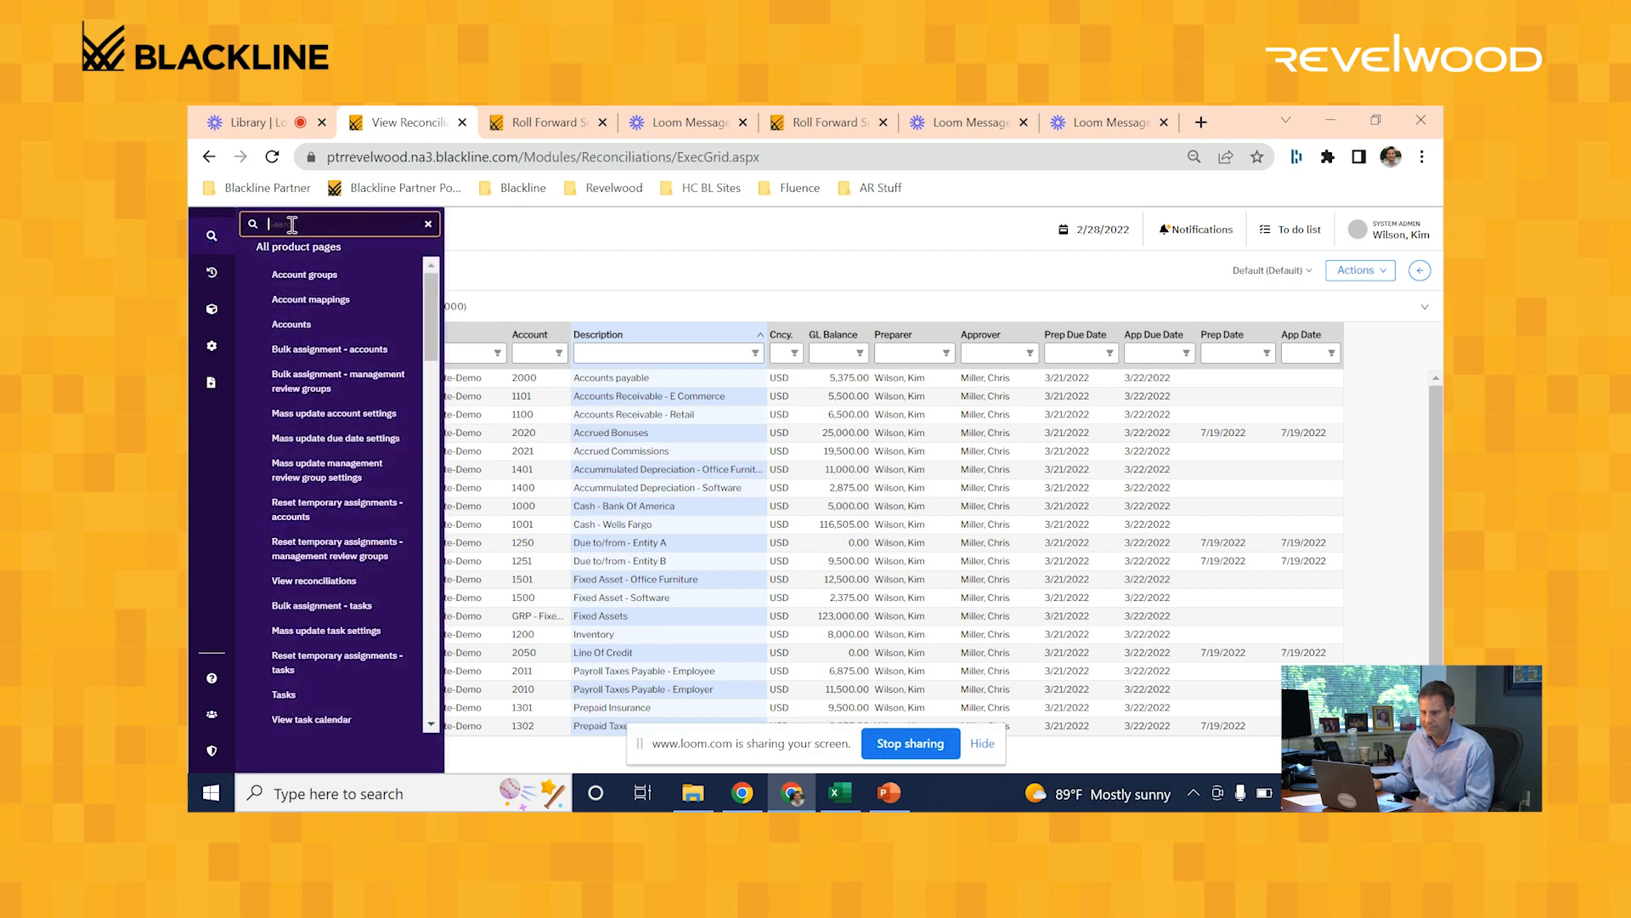
Step: Search 'report', open Reporting's Report Log, and launch Reconciliations By Preparer By Status
{"action": "type", "text": "report"}
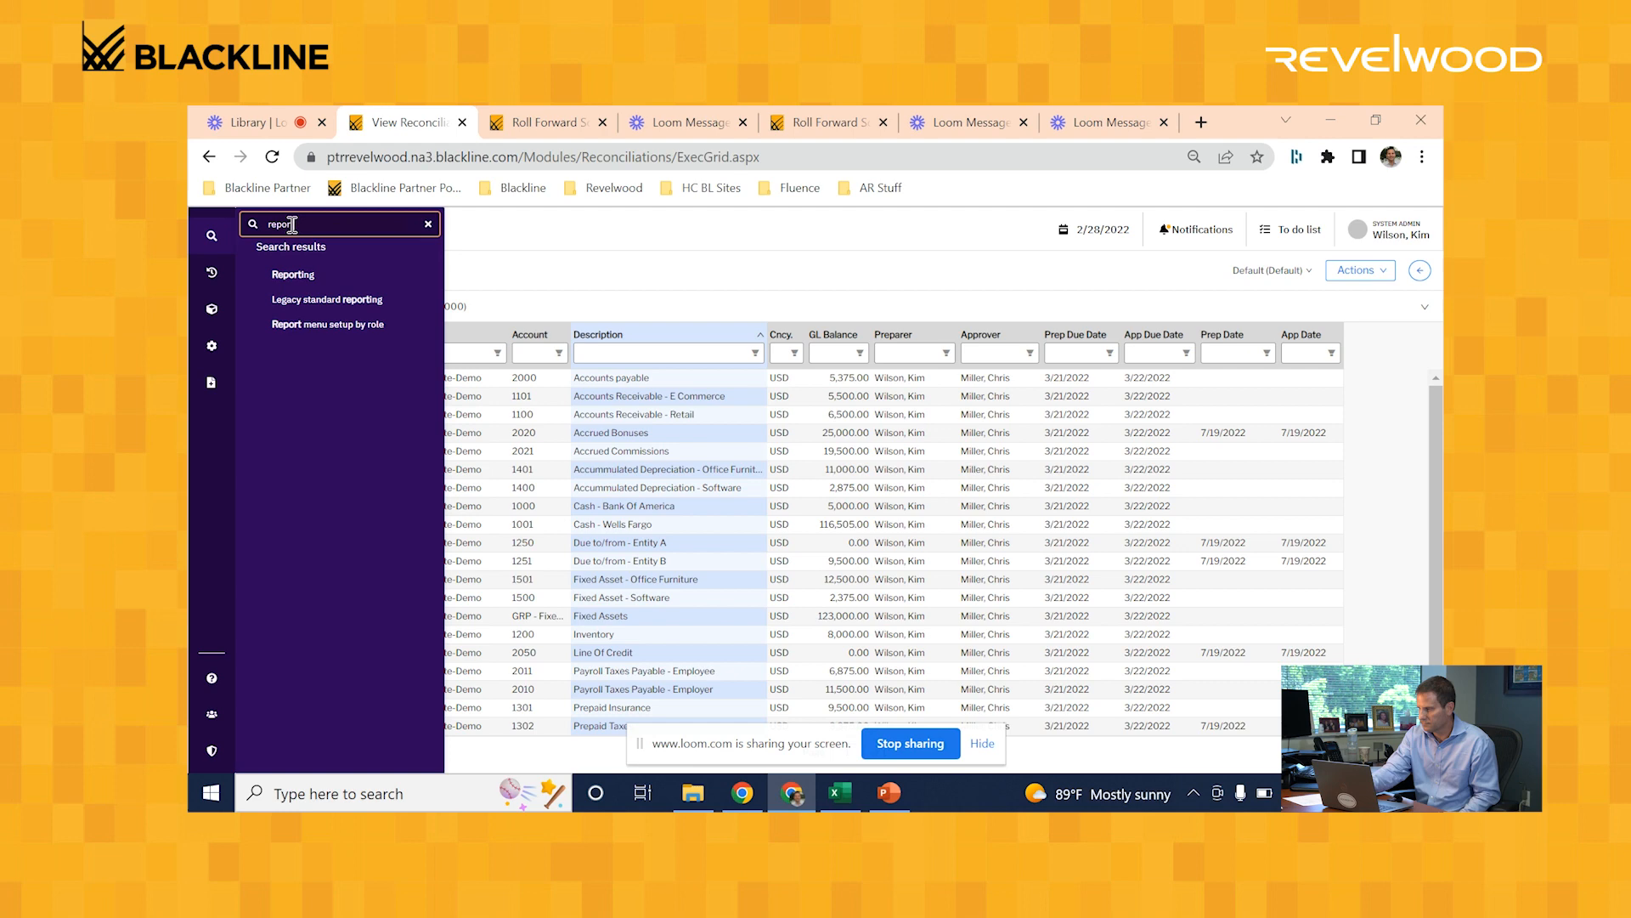
{"action": "left_click", "coordinate": [293, 274]}
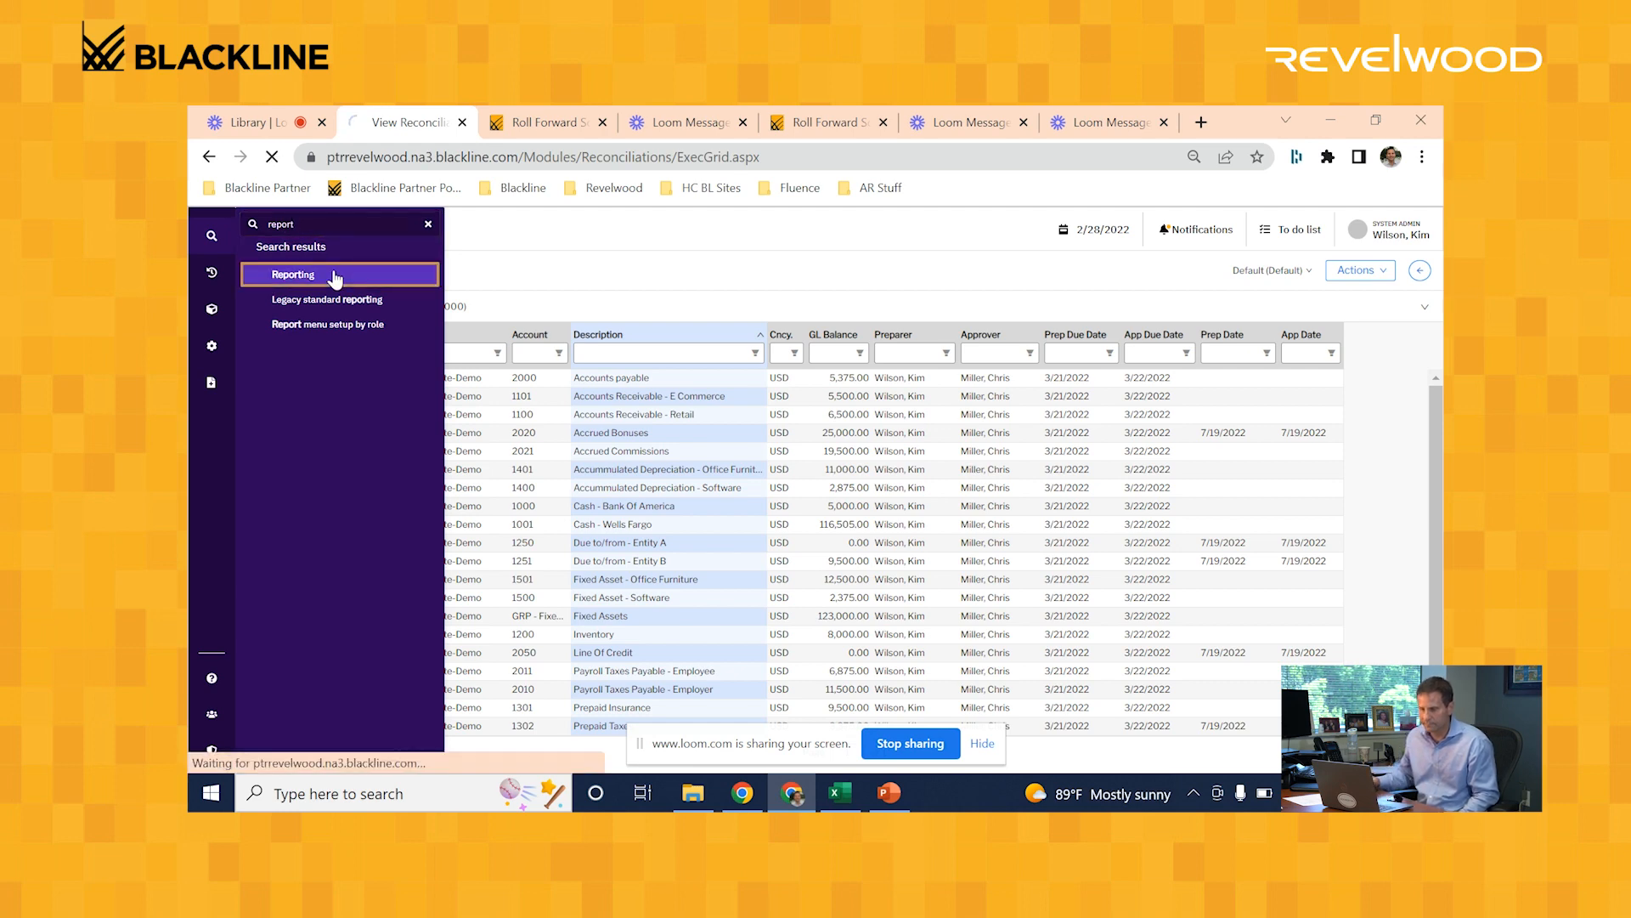
{"action": "left_click", "coordinate": [295, 273]}
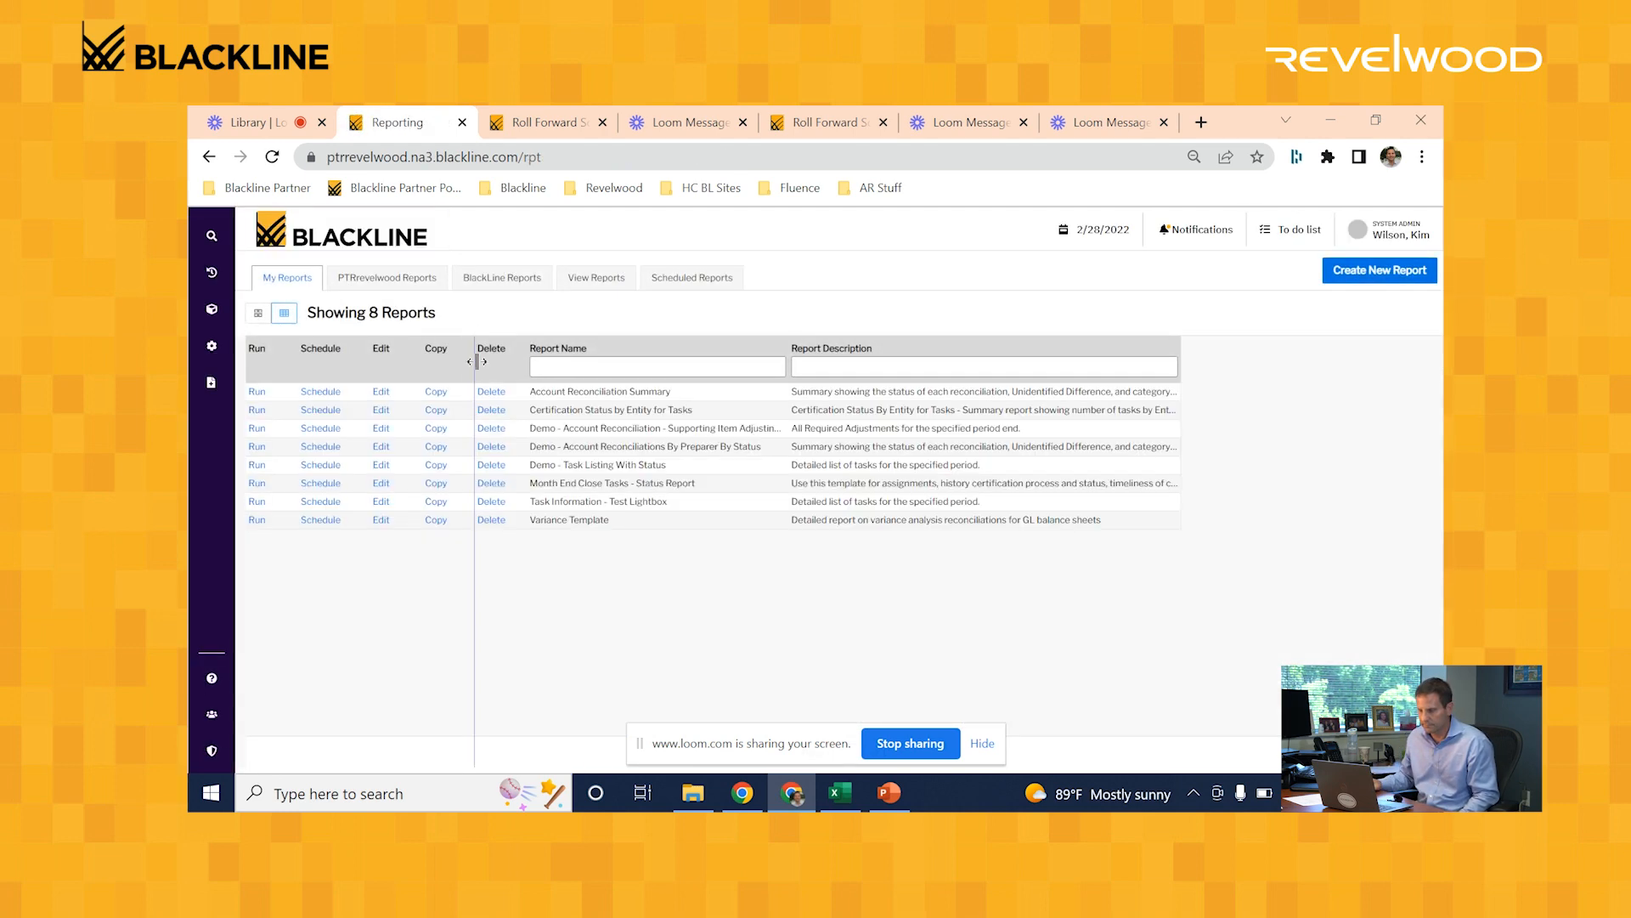
{"action": "left_click", "coordinate": [594, 277]}
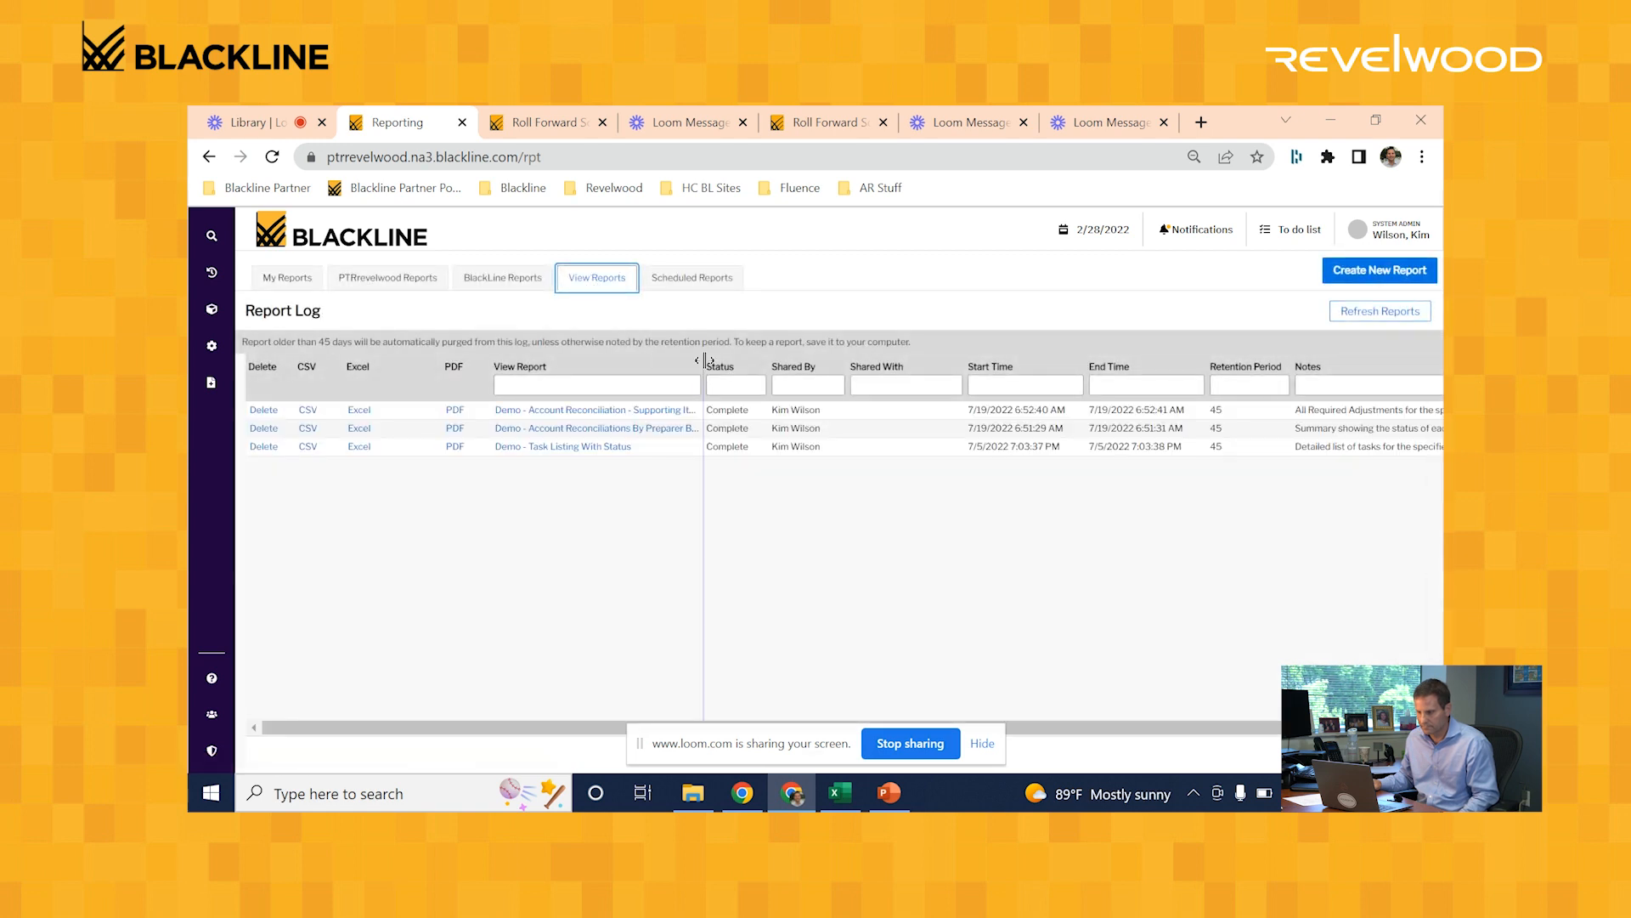
{"action": "left_click", "coordinate": [608, 428]}
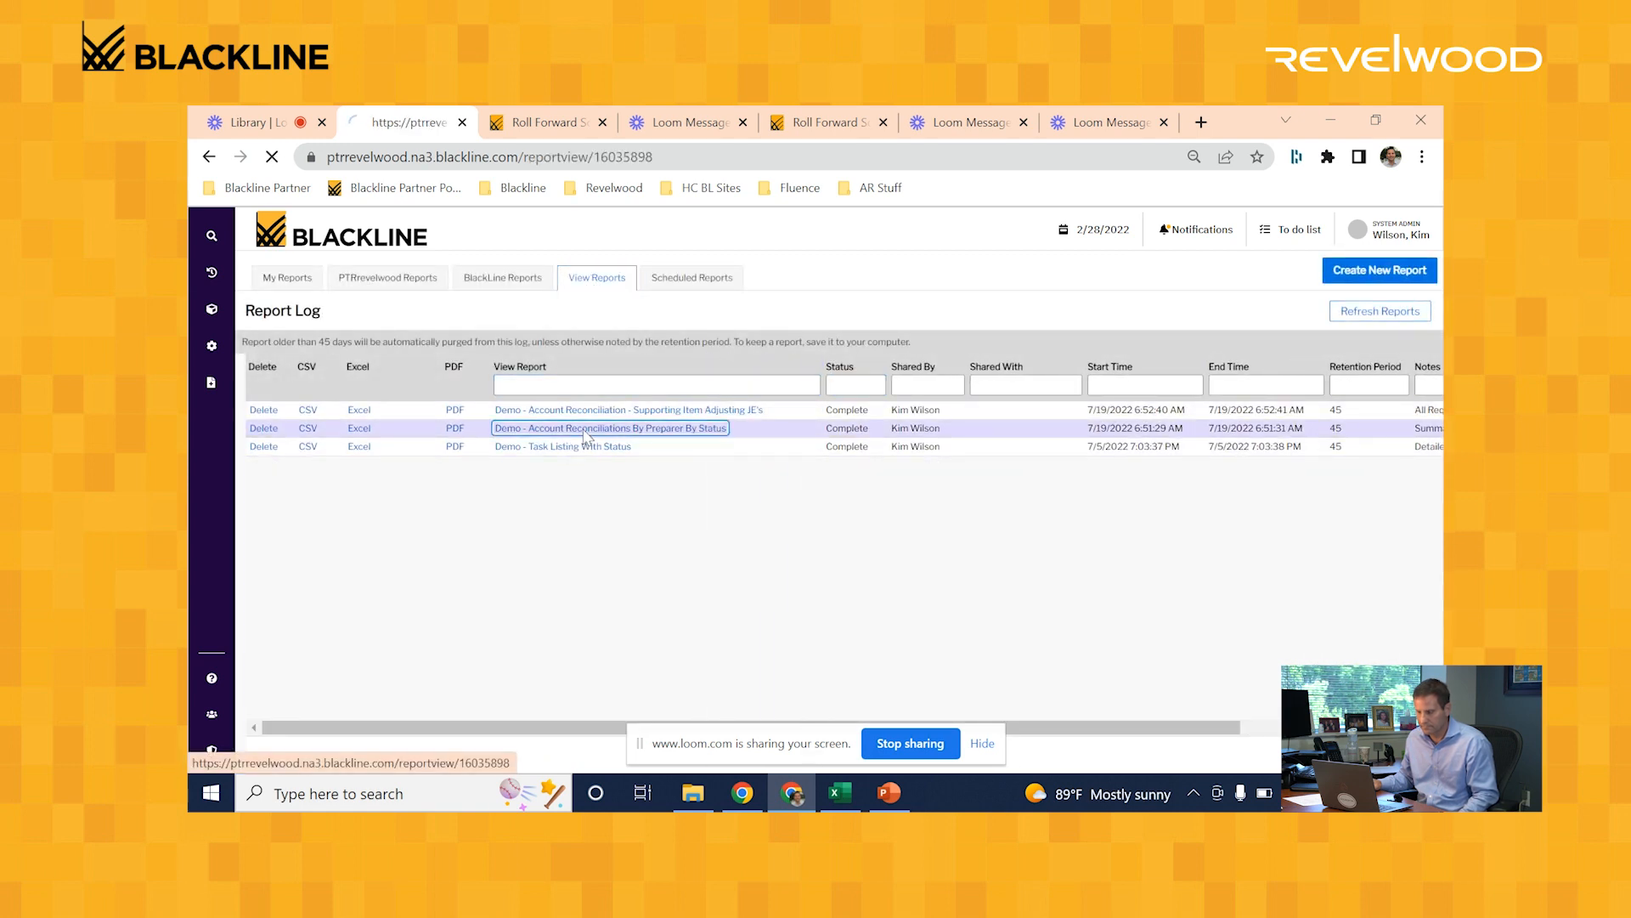
{"action": "left_click", "coordinate": [611, 427]}
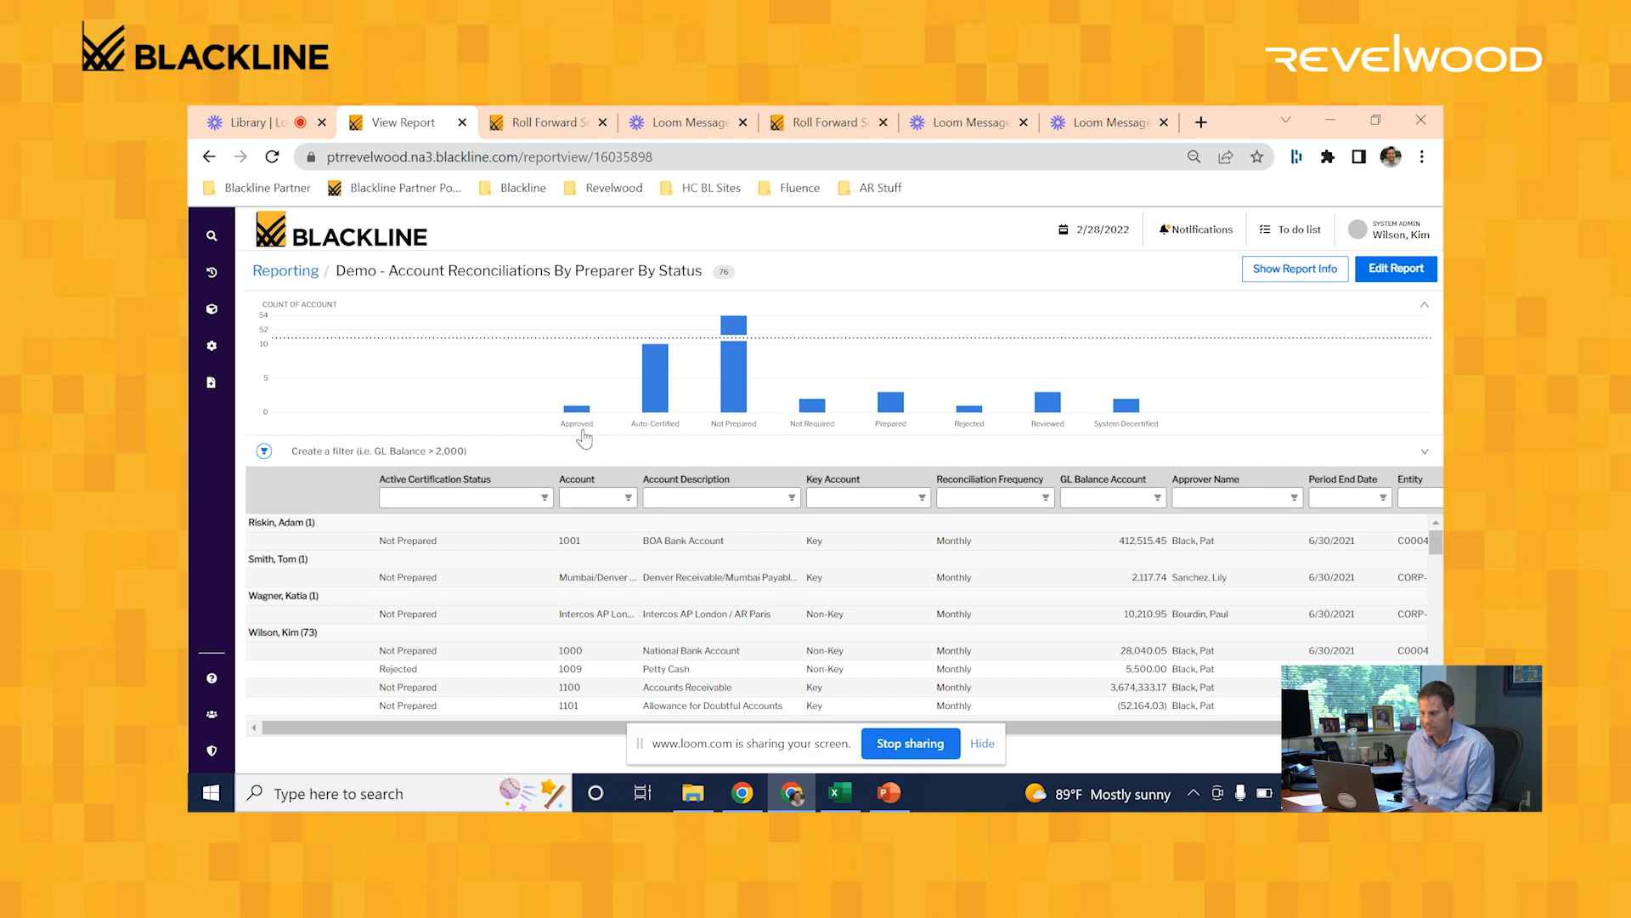
{"action": "mouse_move", "coordinate": [700, 426]}
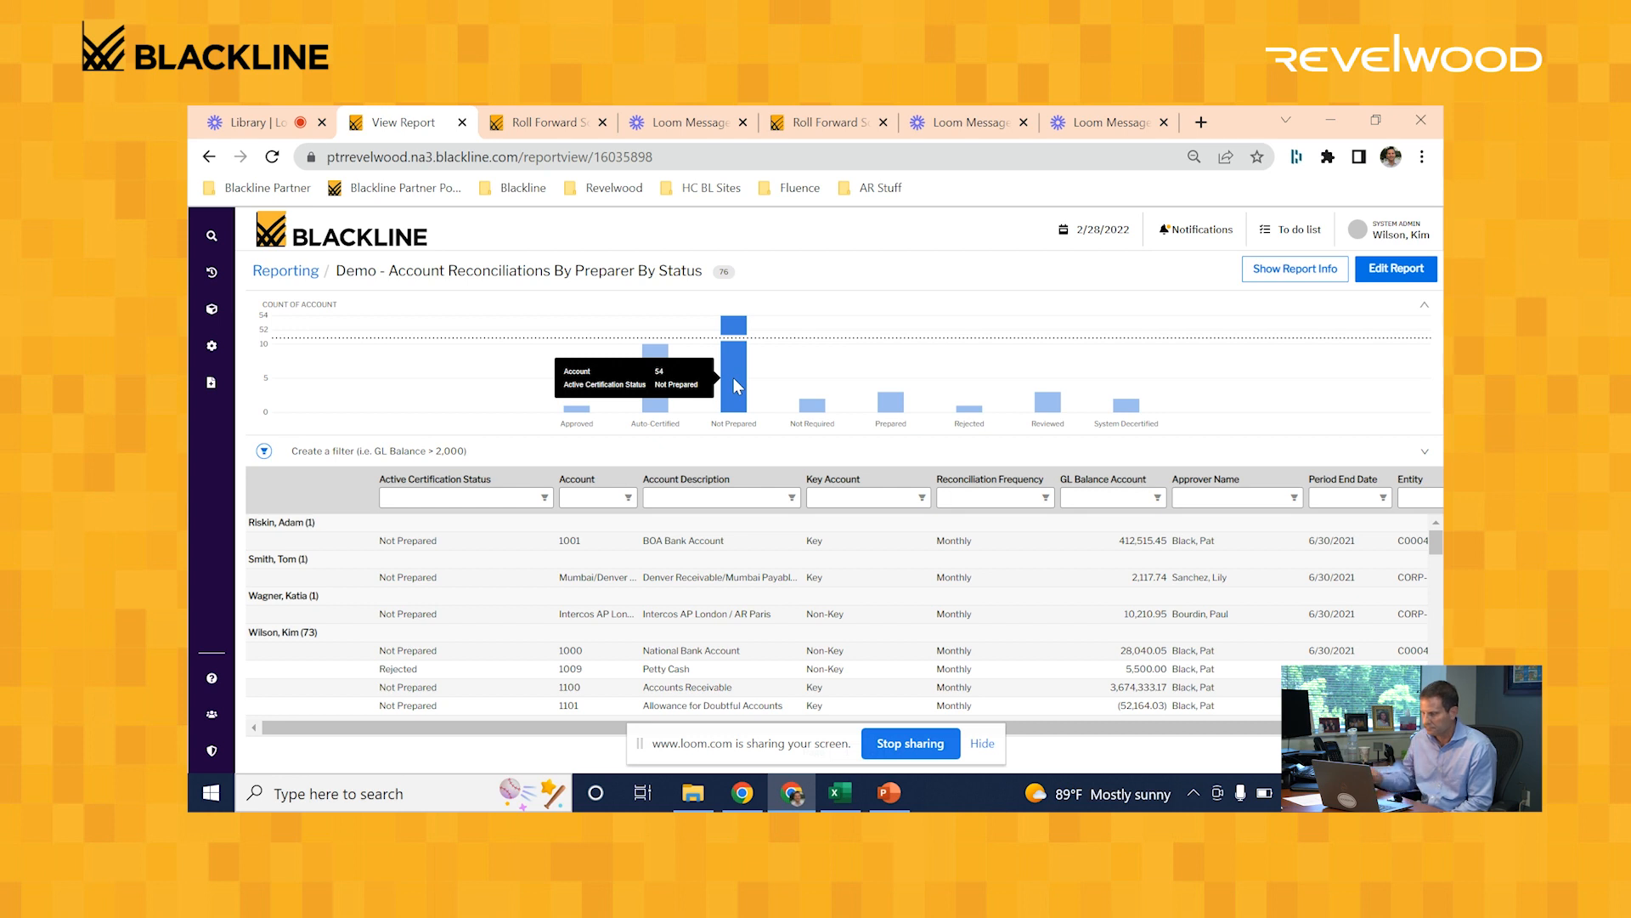
{"action": "mouse_move", "coordinate": [375, 308]}
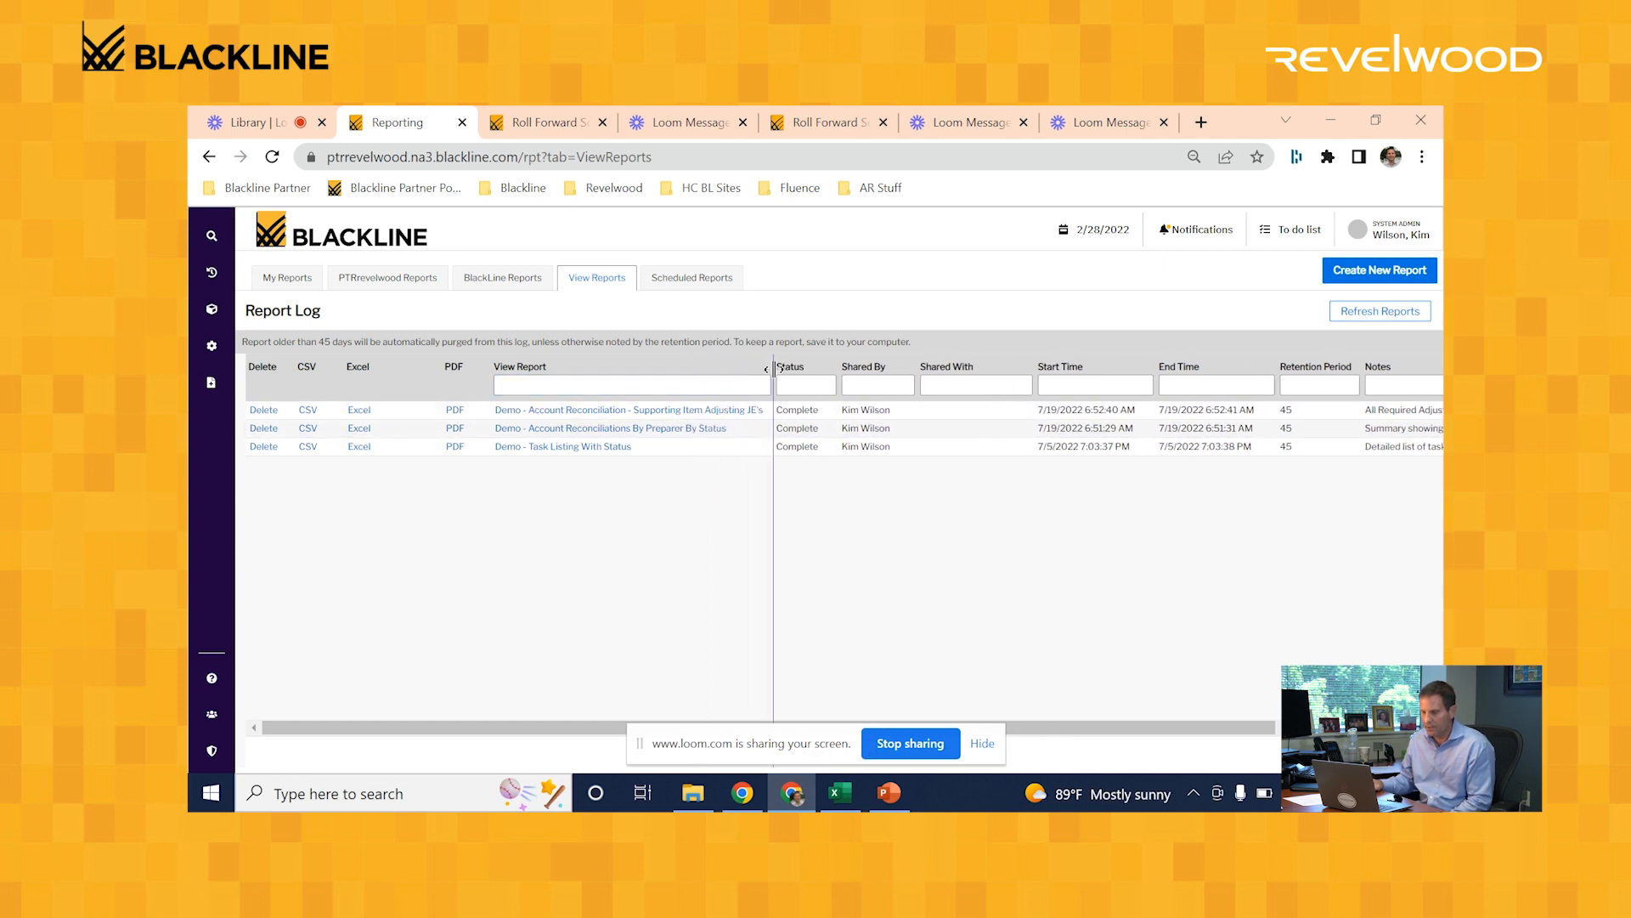
Step: Open the Demo Supporting Item Adjusting JE's report and scroll through its supporting items
{"action": "left_click", "coordinate": [627, 409]}
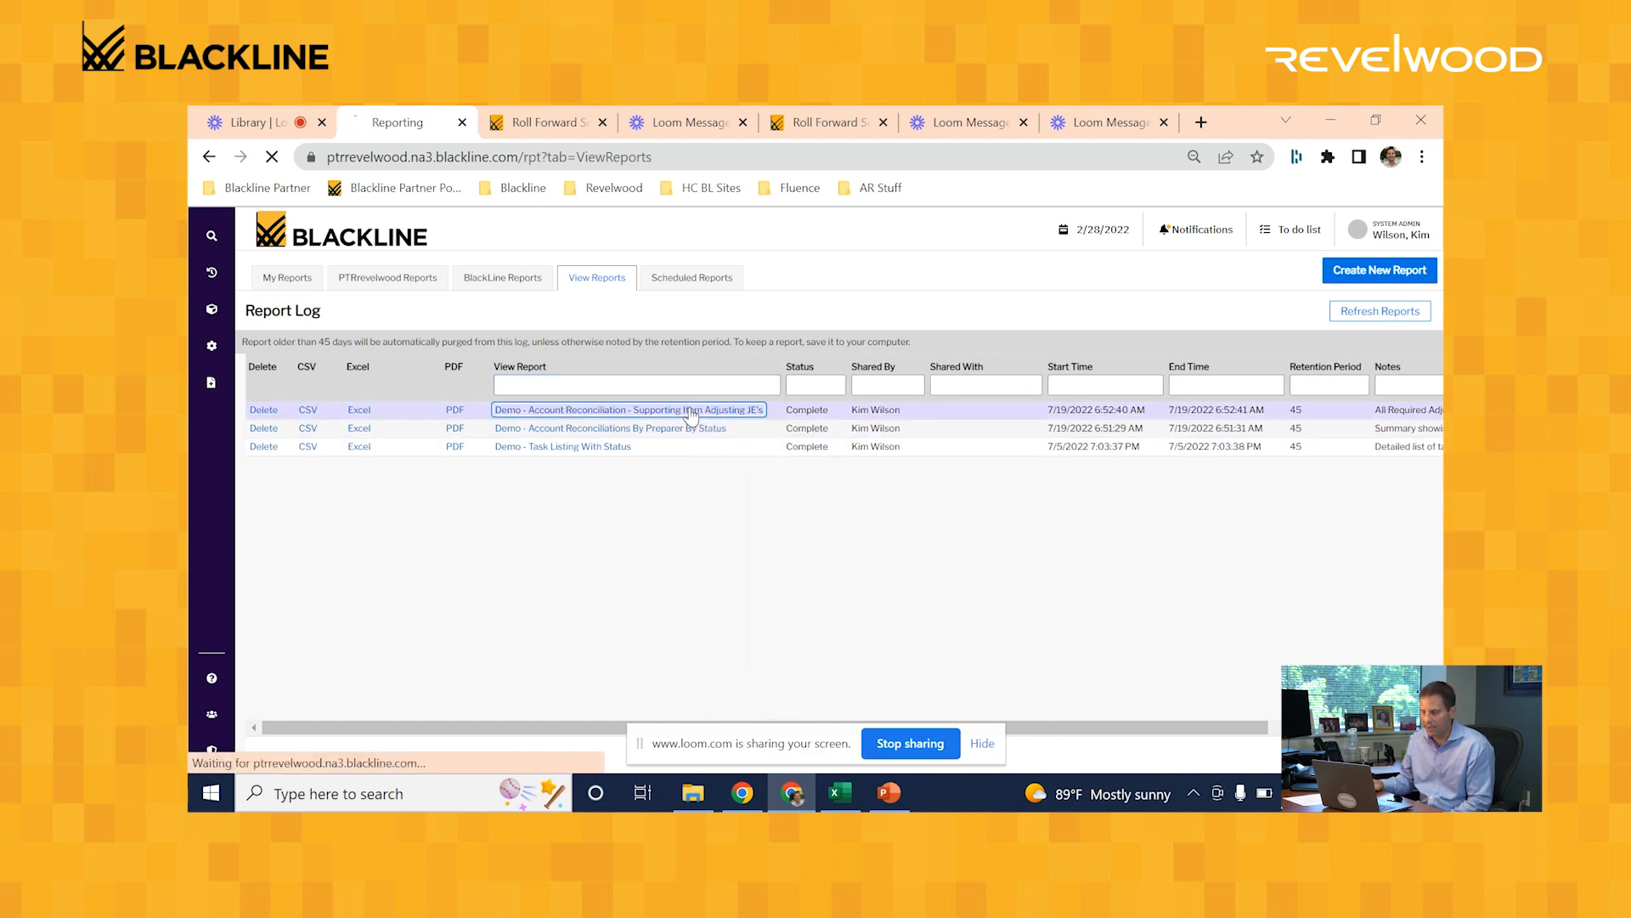
{"action": "left_click", "coordinate": [630, 409]}
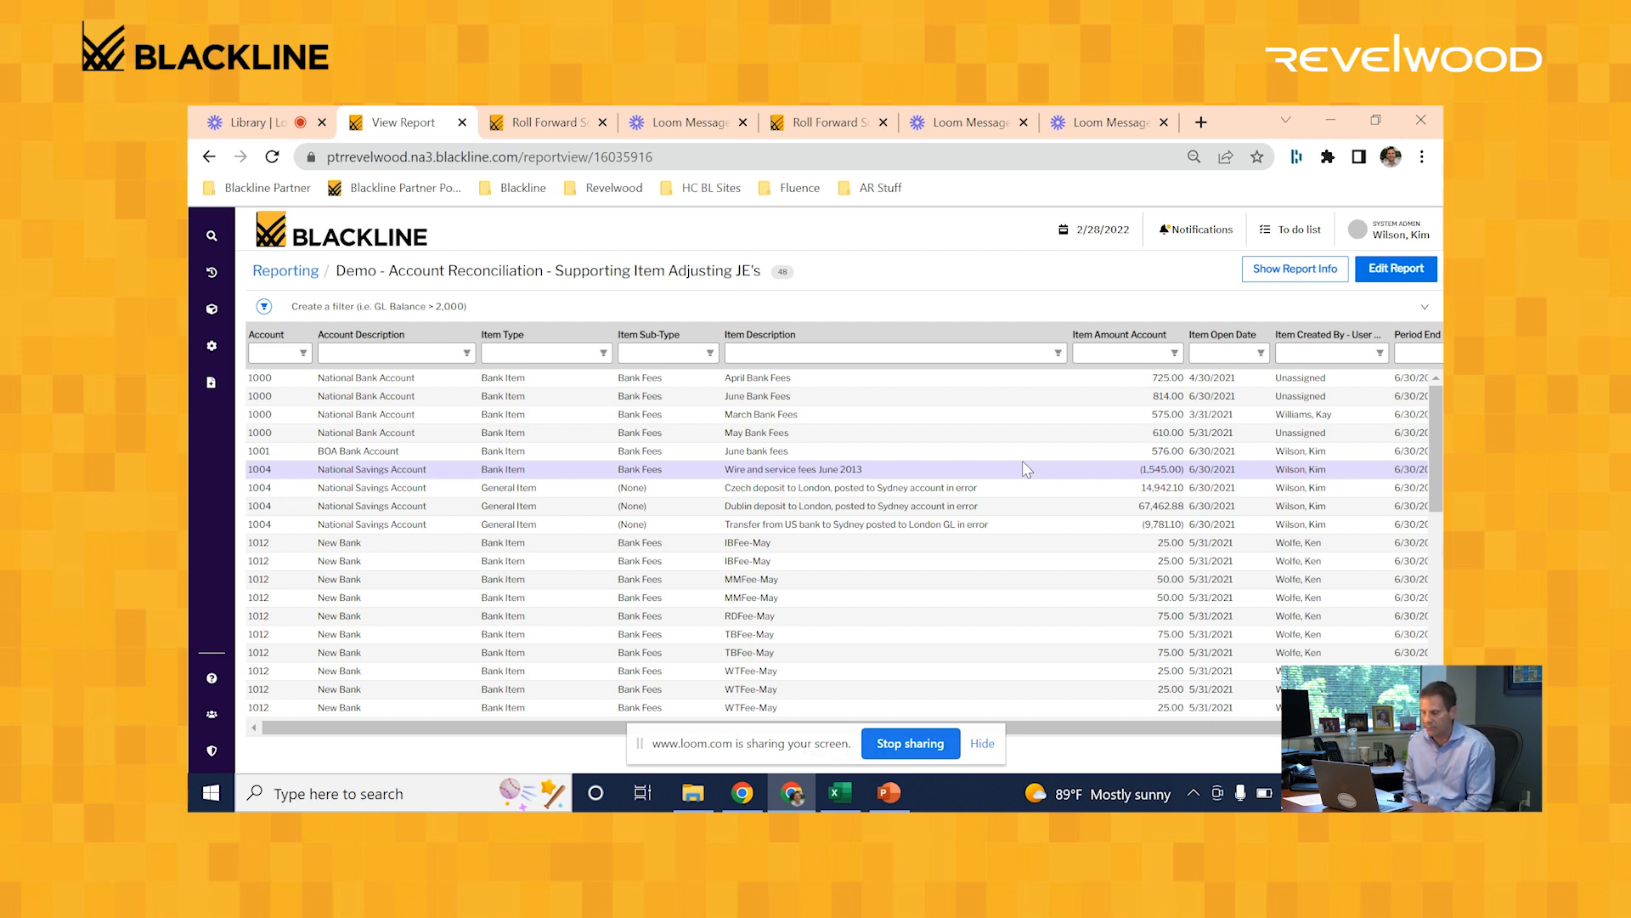
{"action": "scroll", "scroll_direction": "down", "scroll_amount": 3}
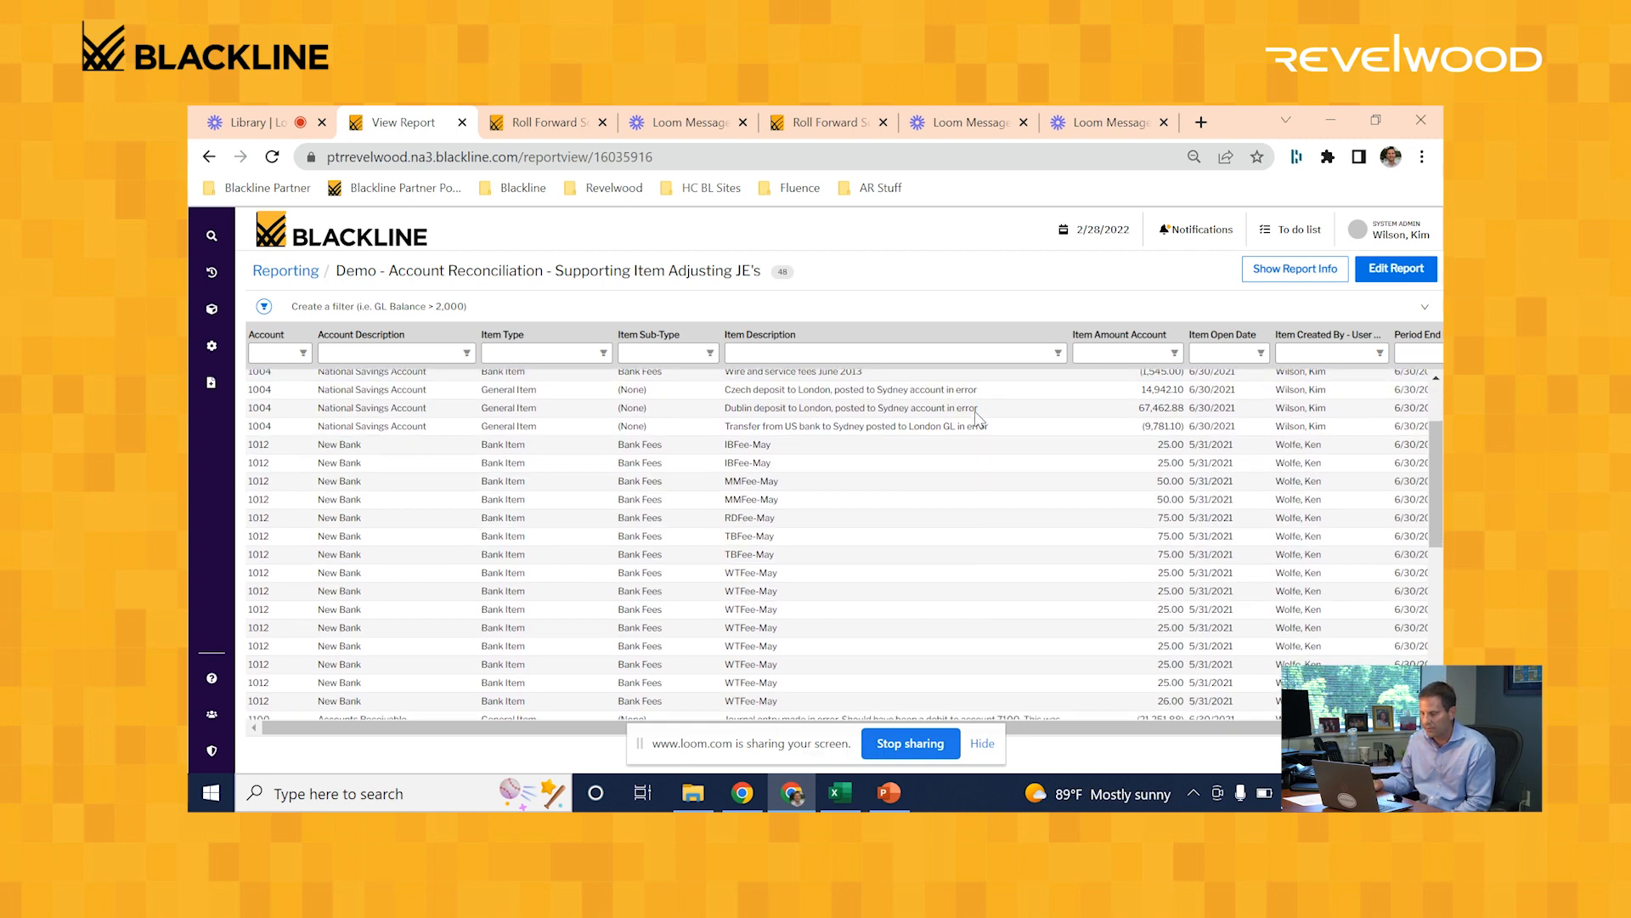
{"action": "scroll", "scroll_direction": "down", "scroll_amount": 3}
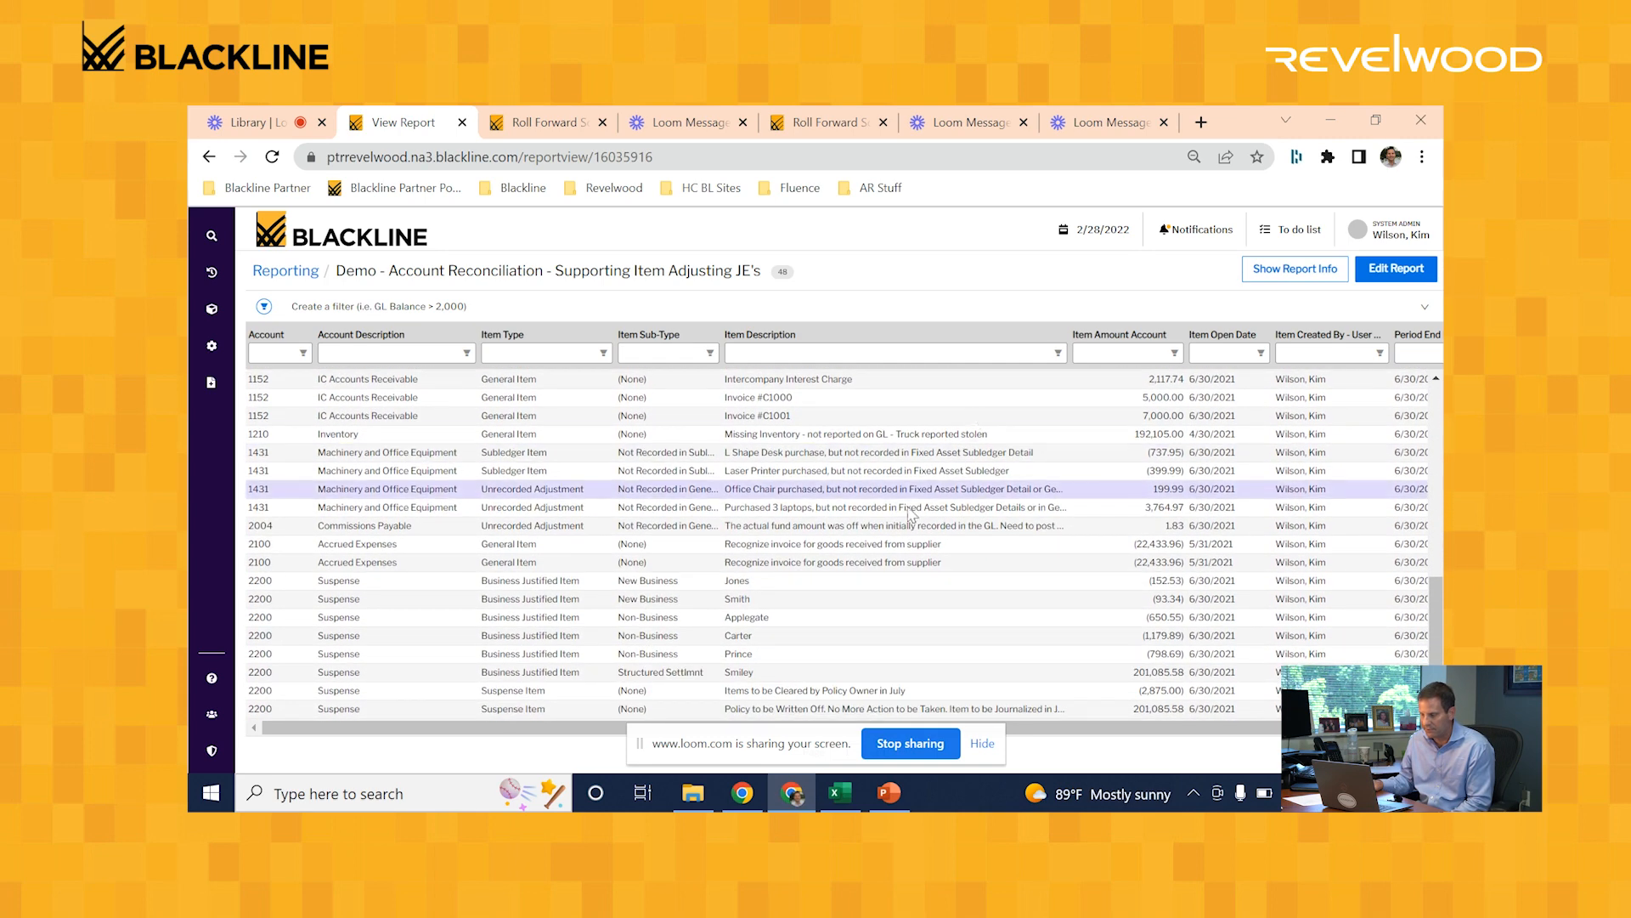